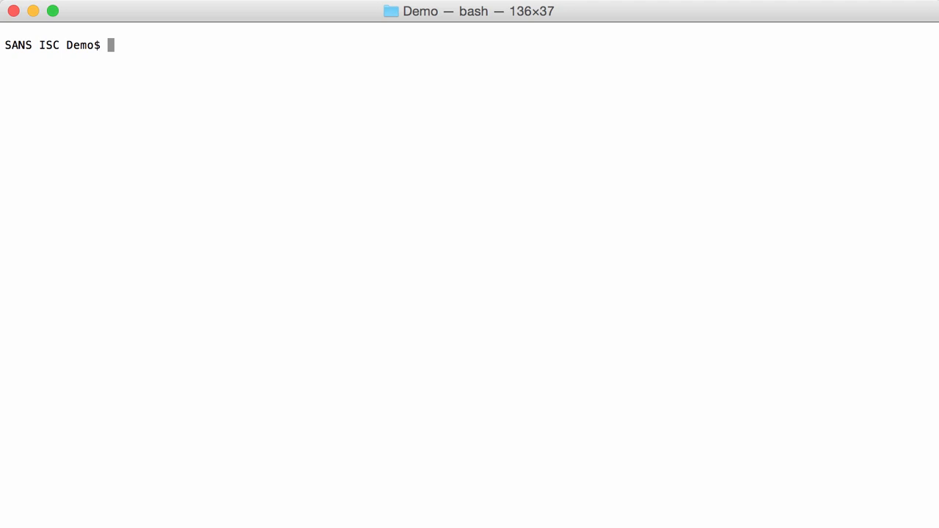
- Run ./yara -v, which reports version 4.0.2, and begin the cat rule command
type("./yara")
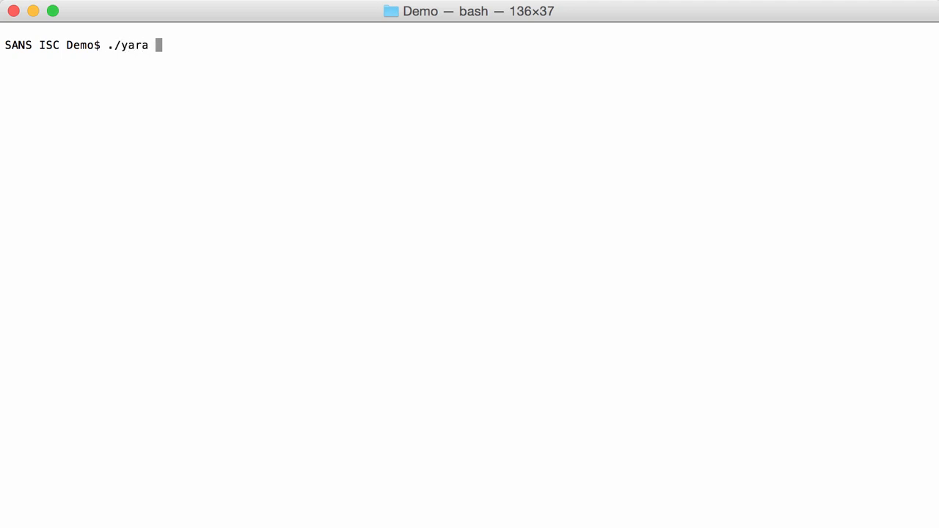
key("Return")
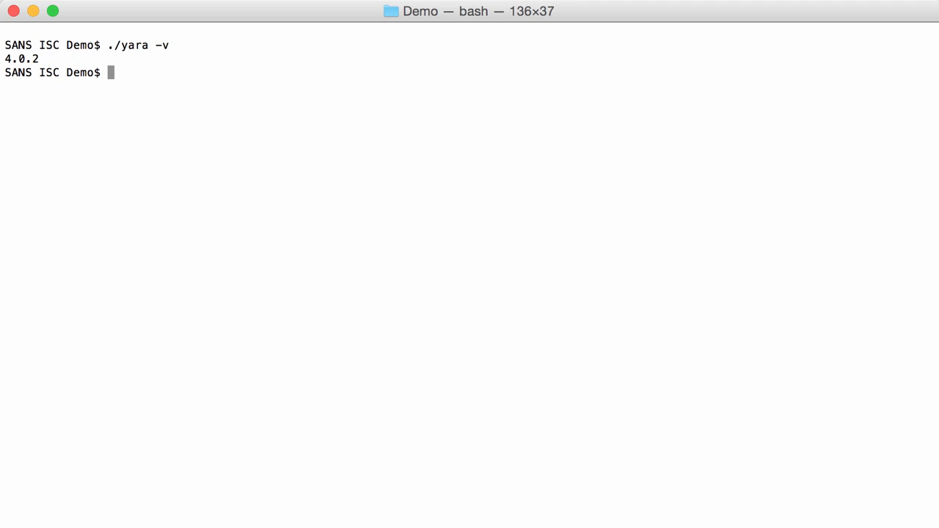
type("cat rule")
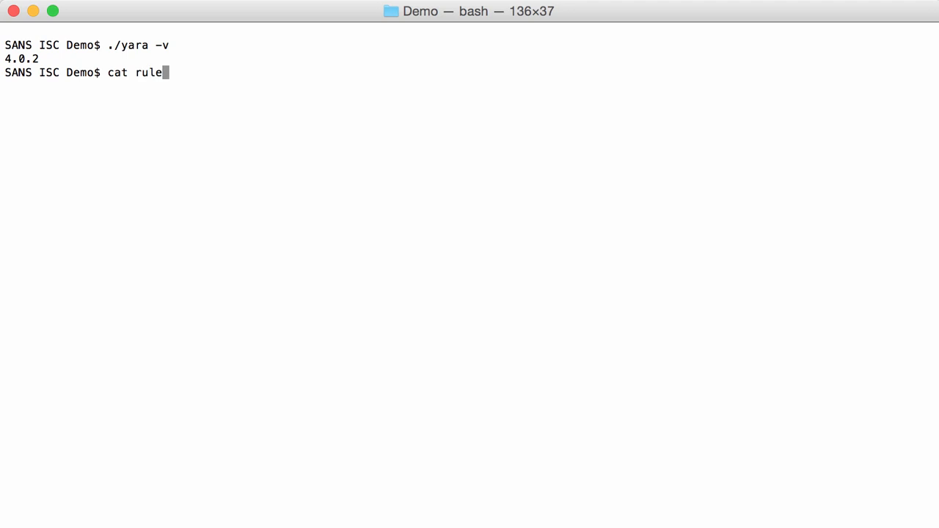
- Print rule.yara with its base64_ISC rule, then print base64.txt's encoded string
key("Return")
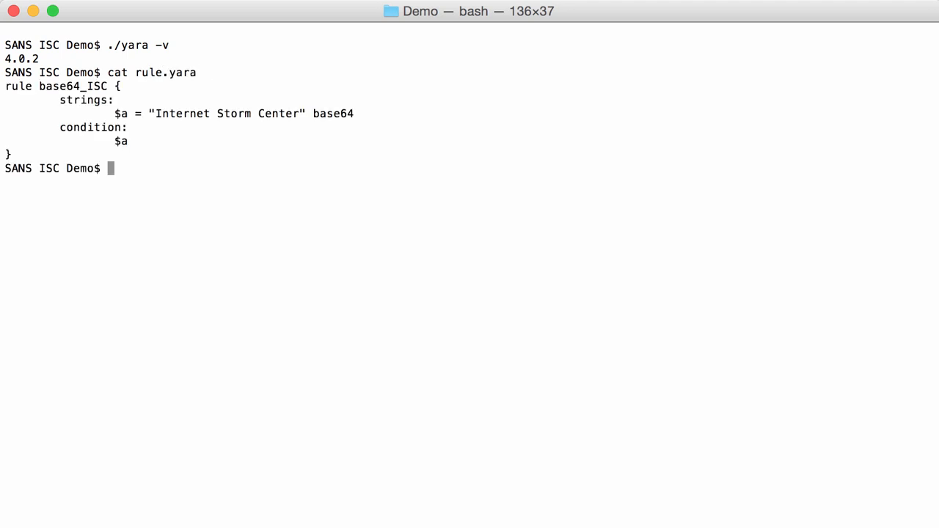
mouse_move(258, 117)
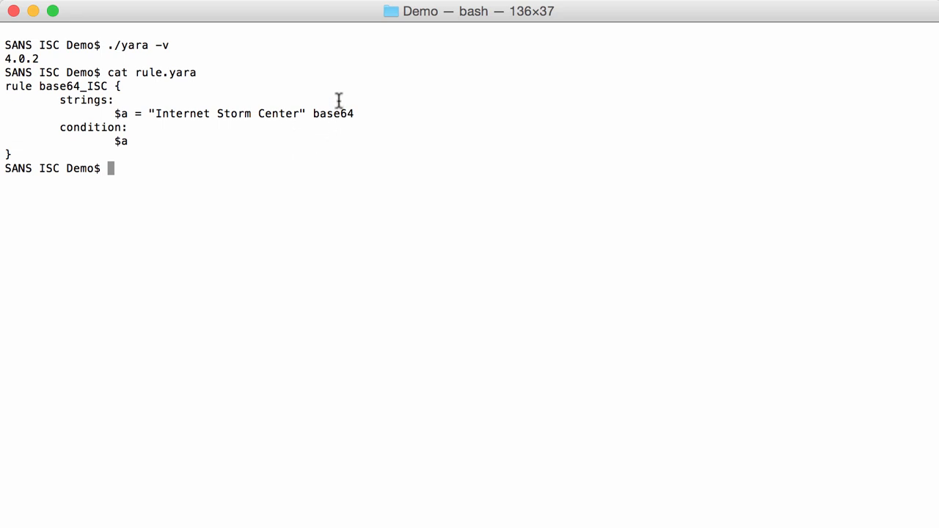
mouse_move(367, 110)
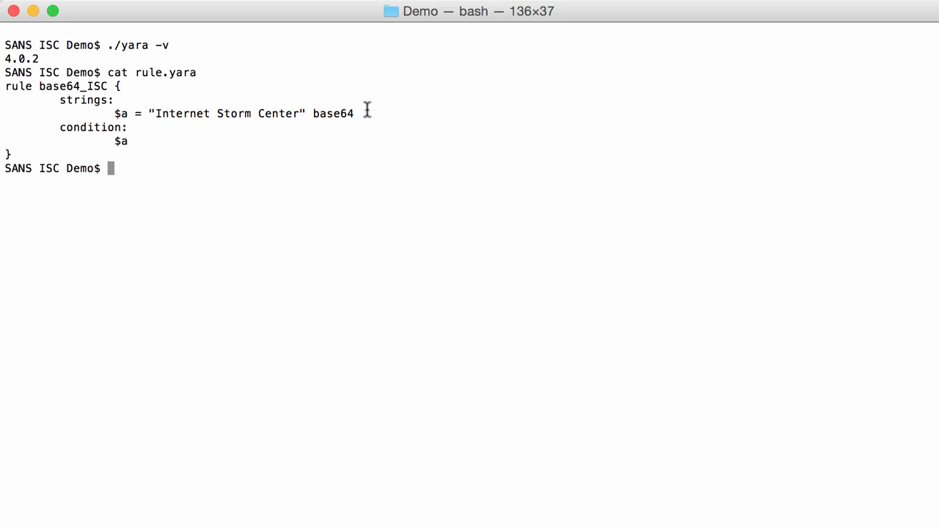
type("cat")
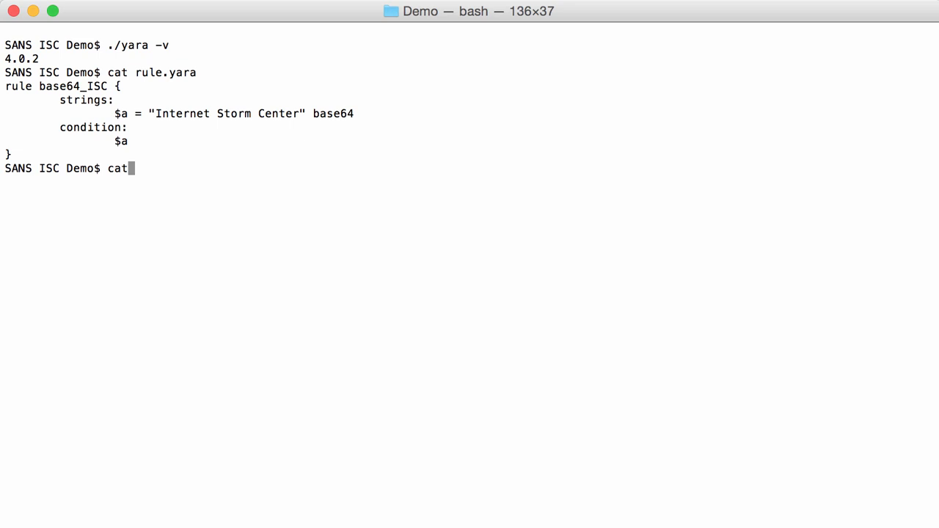
type("base64.txt")
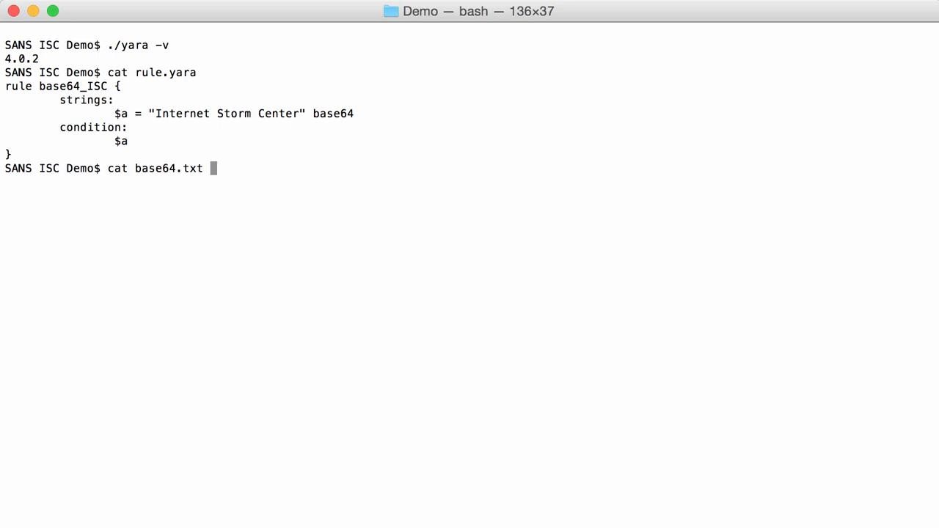
key("Return")
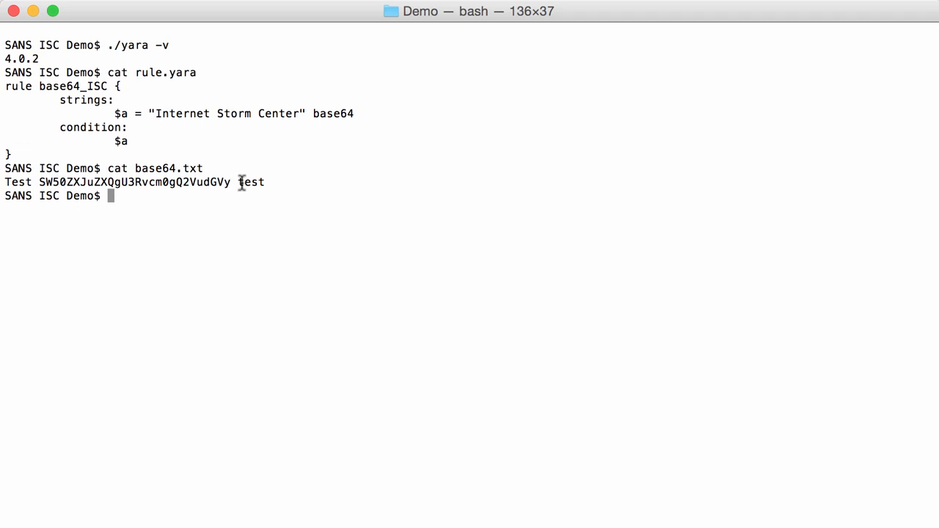
mouse_move(426, 108)
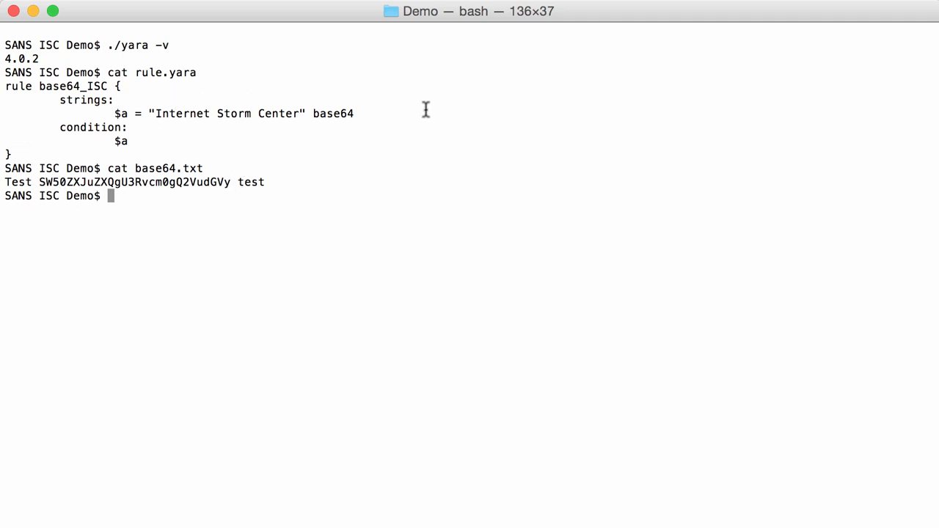
- Encode "Internet Storm Center" with cut-bytes.py -b, giving SW50ZXJuZXQgU3Rvcm0gQ2VudGVy, and recall the command
type("./")
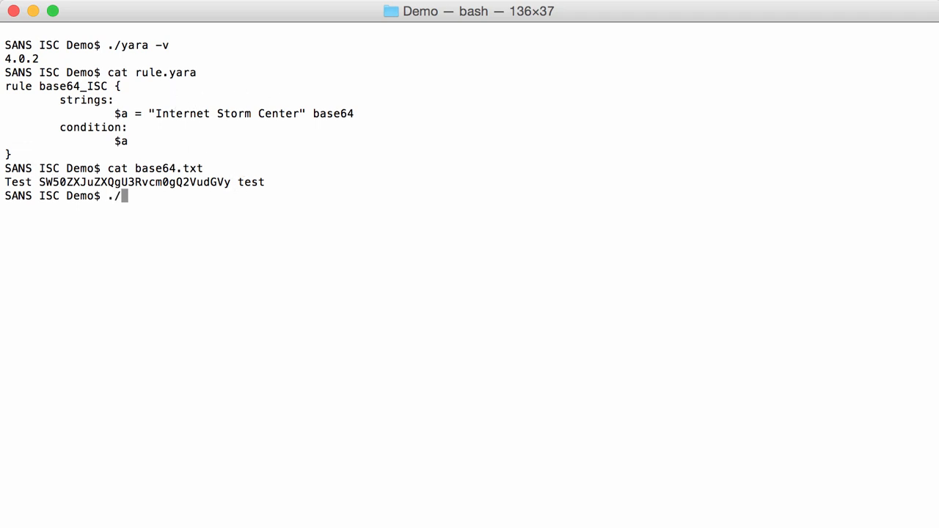
type("cut-bytes.py")
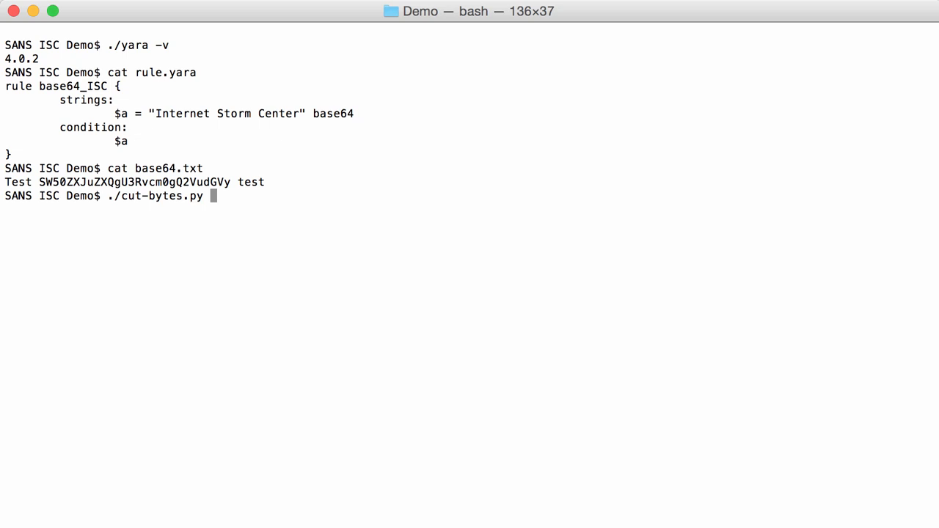
type("-")
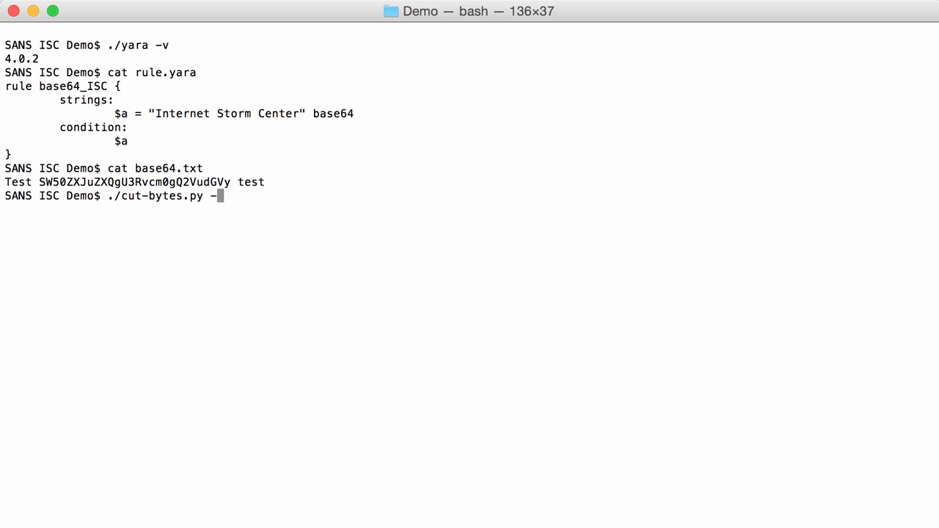
type("b :")
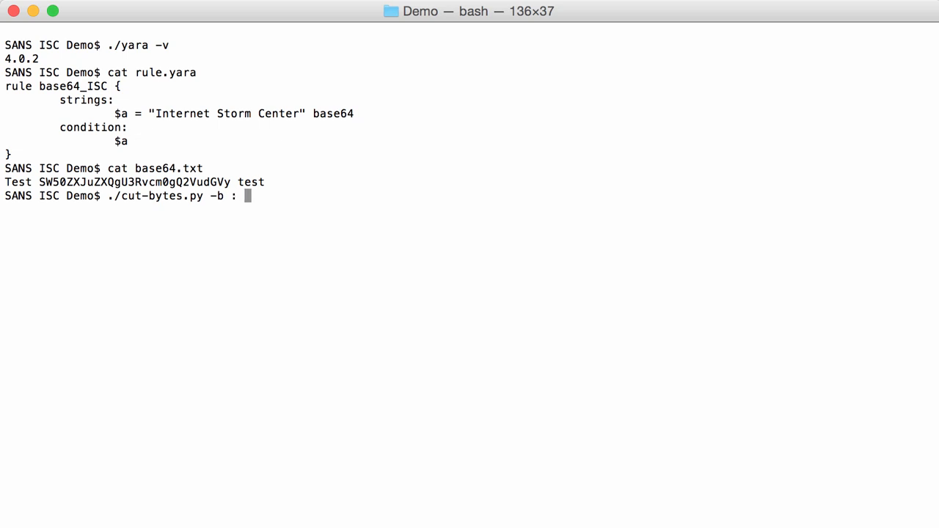
type("\"")
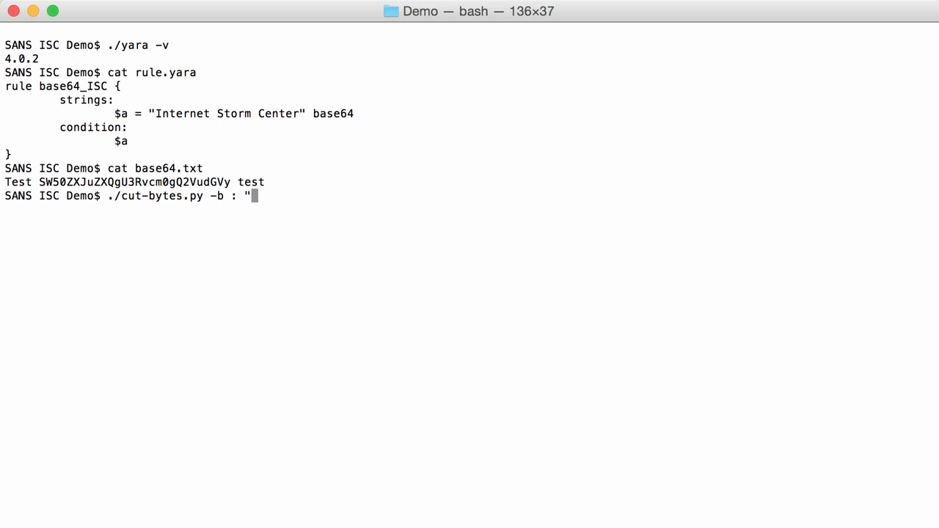
type("#Internet Storm")
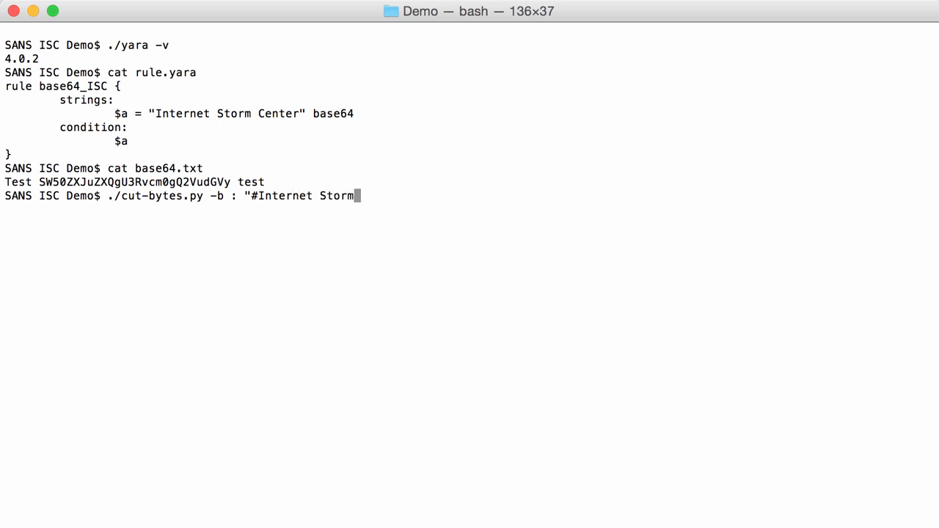
key("Return")
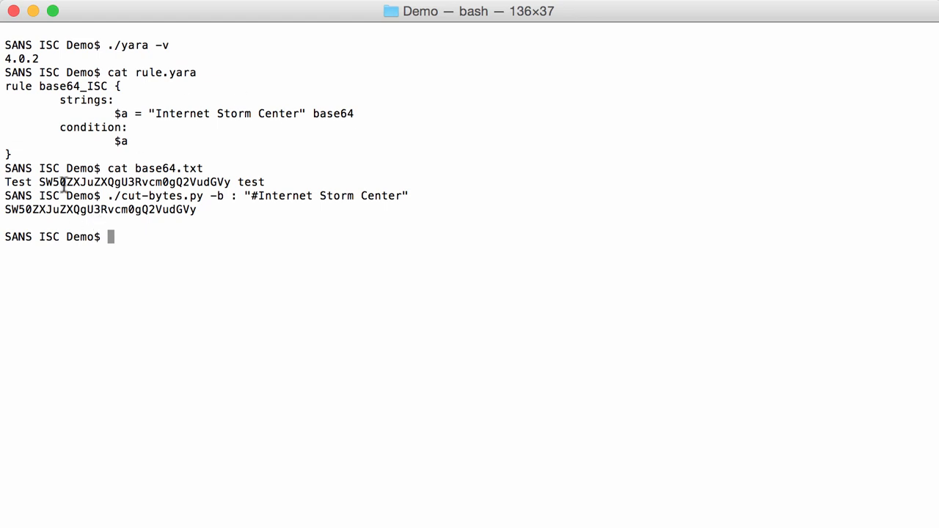
mouse_move(294, 273)
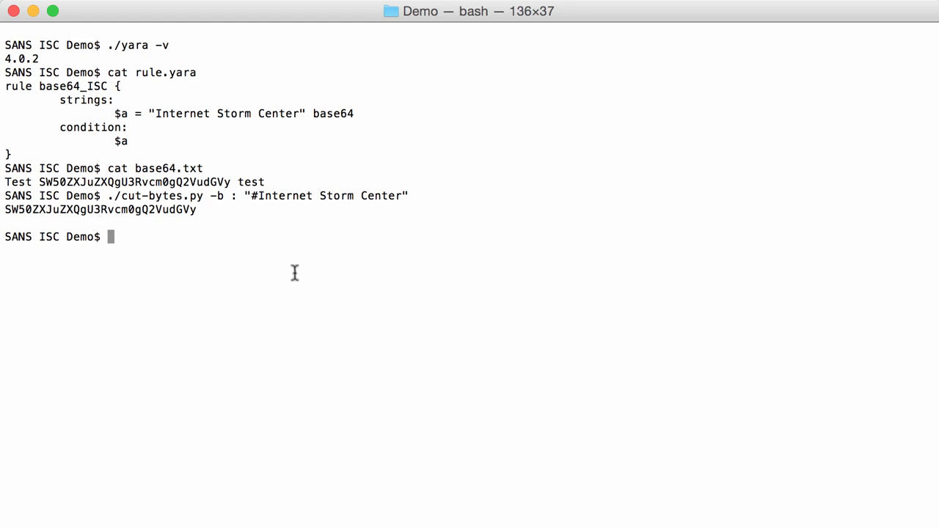
key("Up")
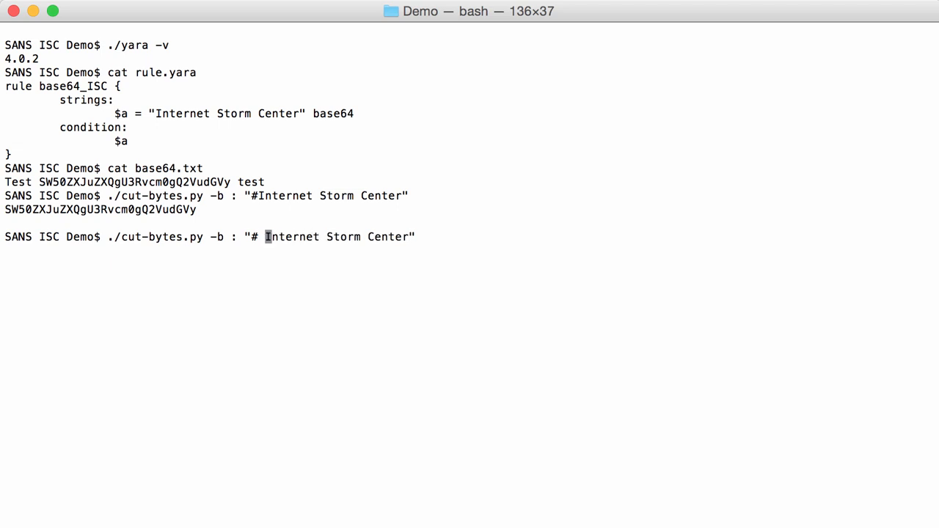
- Encode Internet Storm Center with one, two and three leading spaces to compare the base64 results
key("Return")
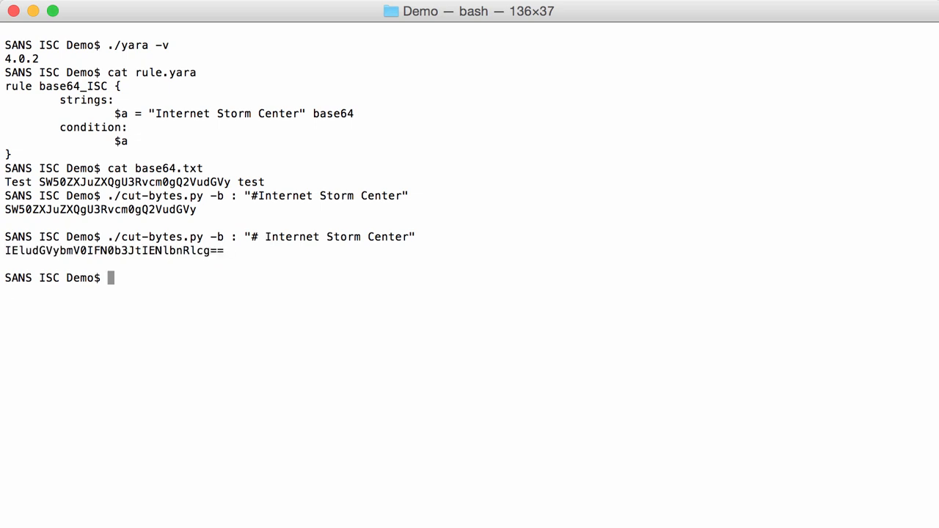
mouse_move(310, 322)
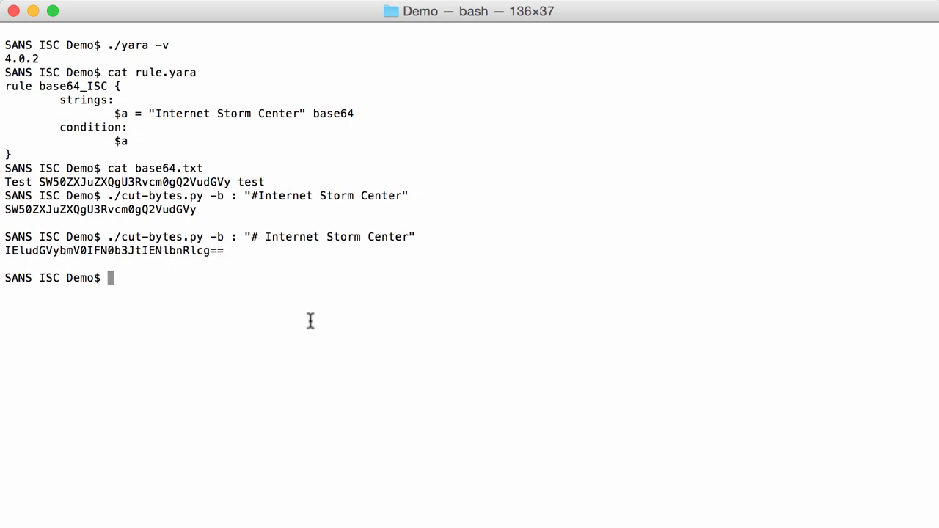
type("./cut-bytes.py -b : \"# Internet Storm Center\"")
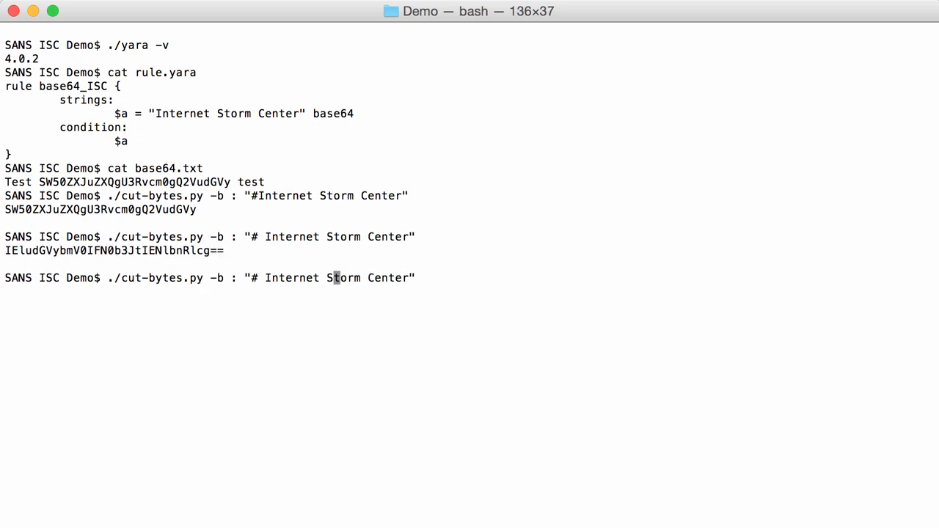
key("Return")
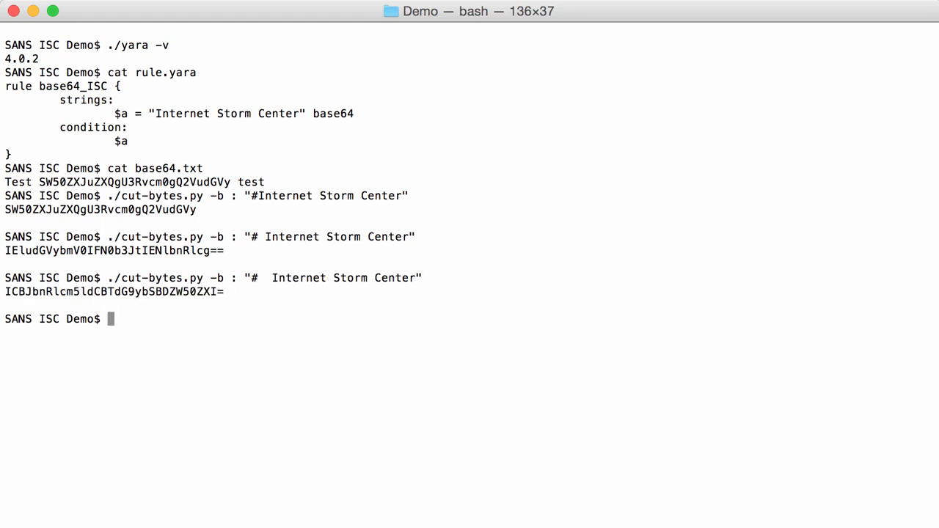
type("./cut-bytes.py -b : \"#  Internet Storm Center")
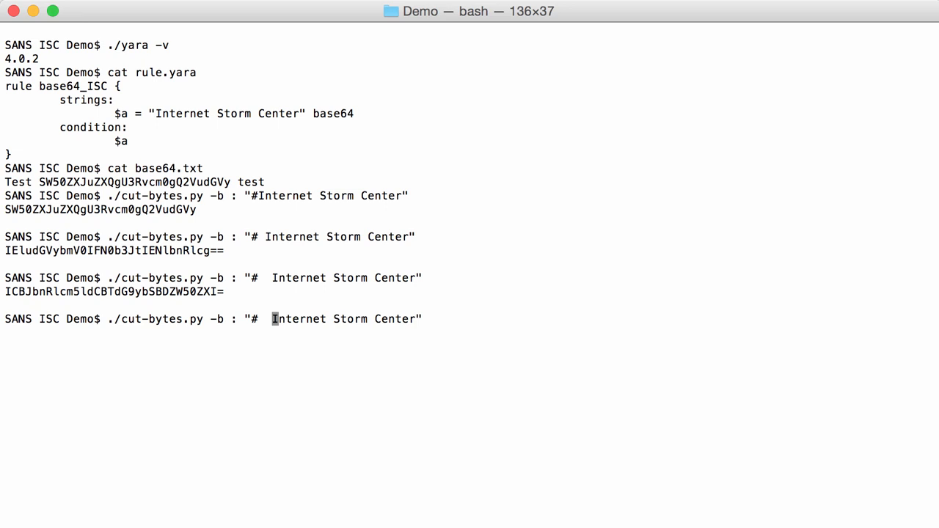
key("Return")
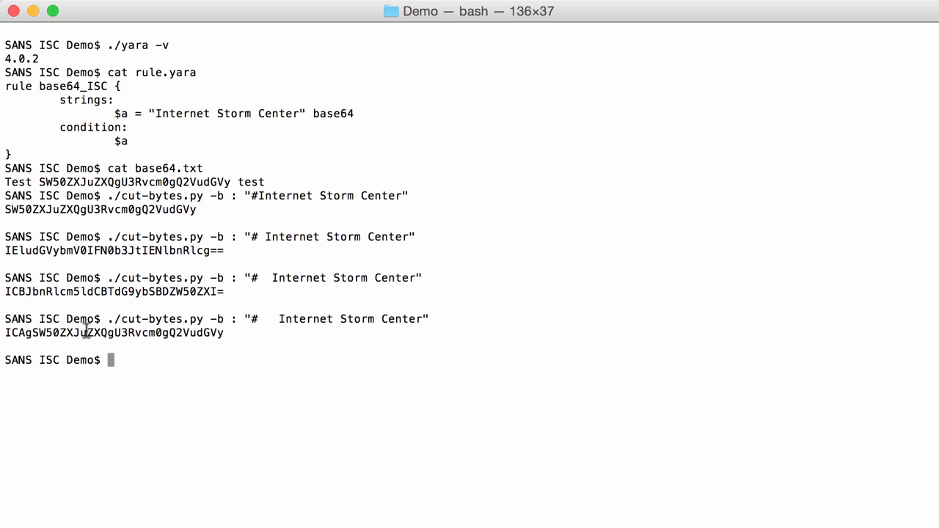
mouse_move(270, 402)
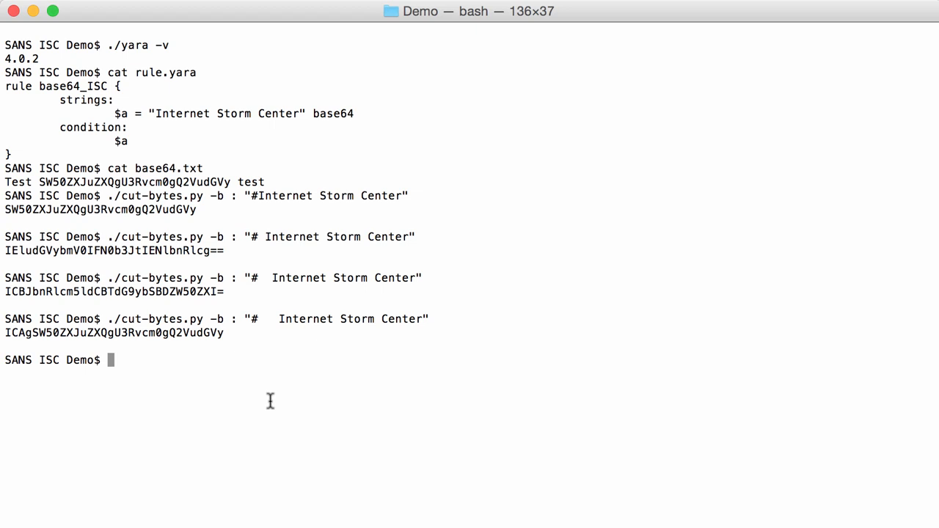
type("./")
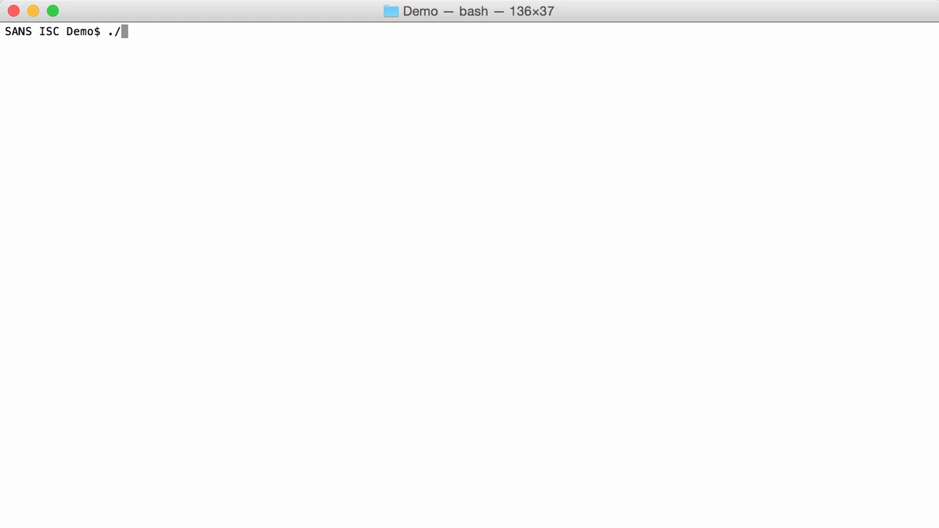
- Scan base64.txt with rule.yara; YARA flags it with base64_ISC
type("yara")
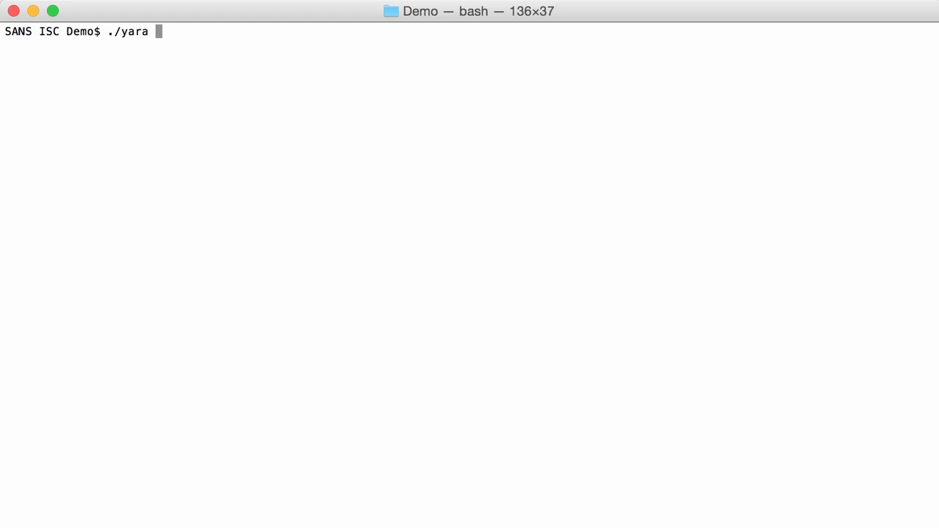
type("rule.yara")
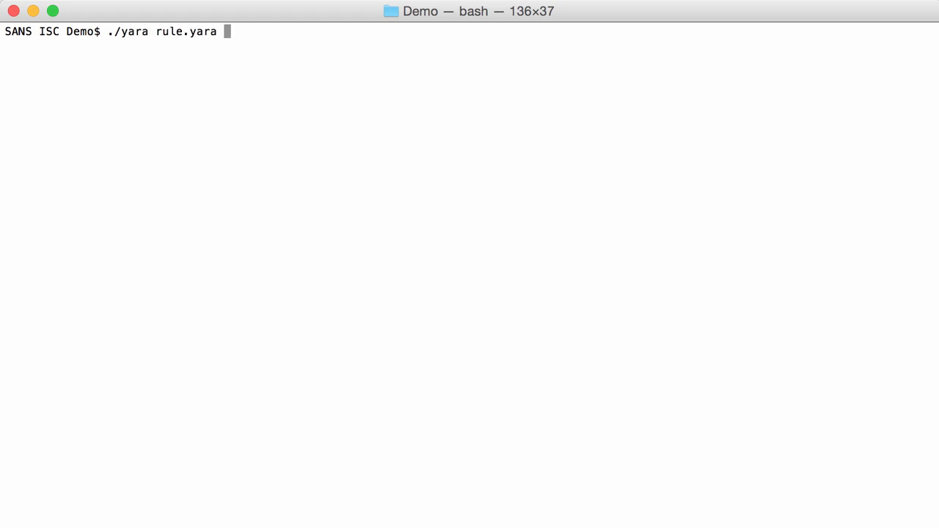
type("base64.txt")
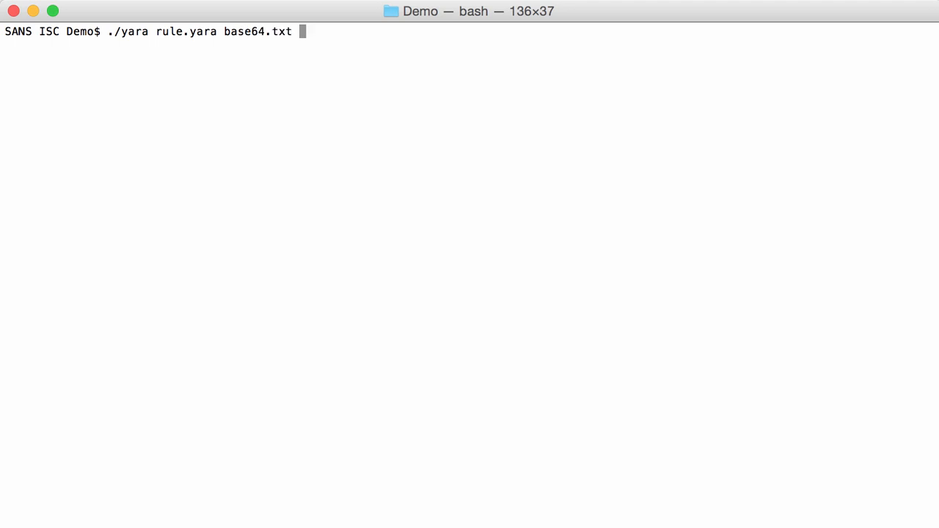
key("Return")
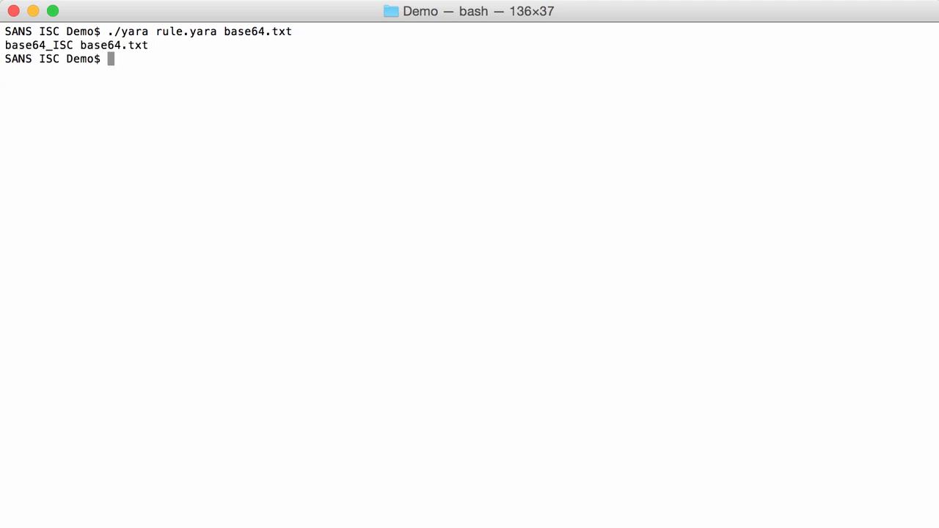
mouse_move(211, 86)
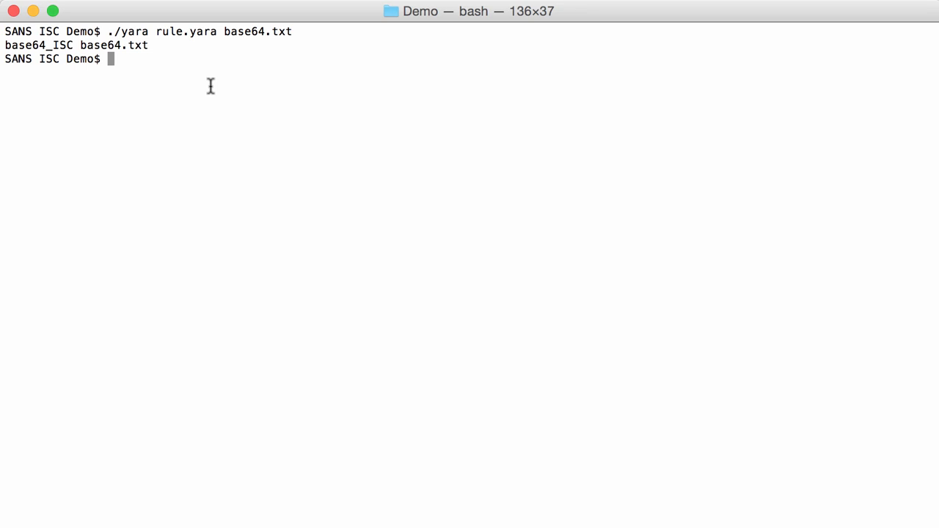
- Print rules.yara with its five base64/base64wide rule variants
type("cat")
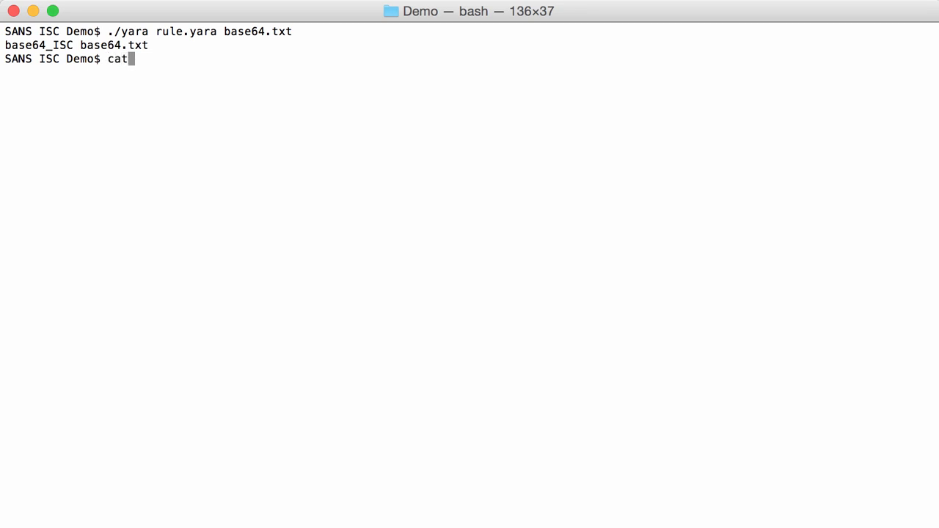
type("rulee")
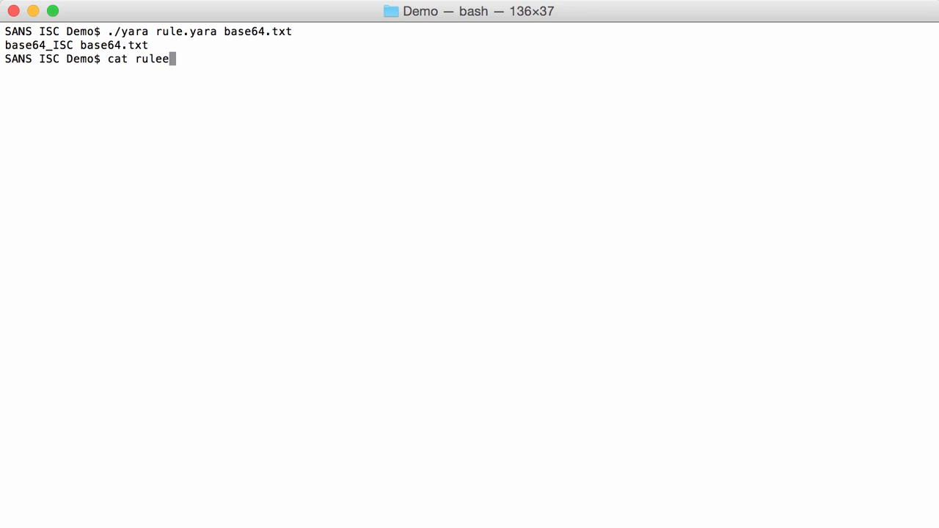
key("Return")
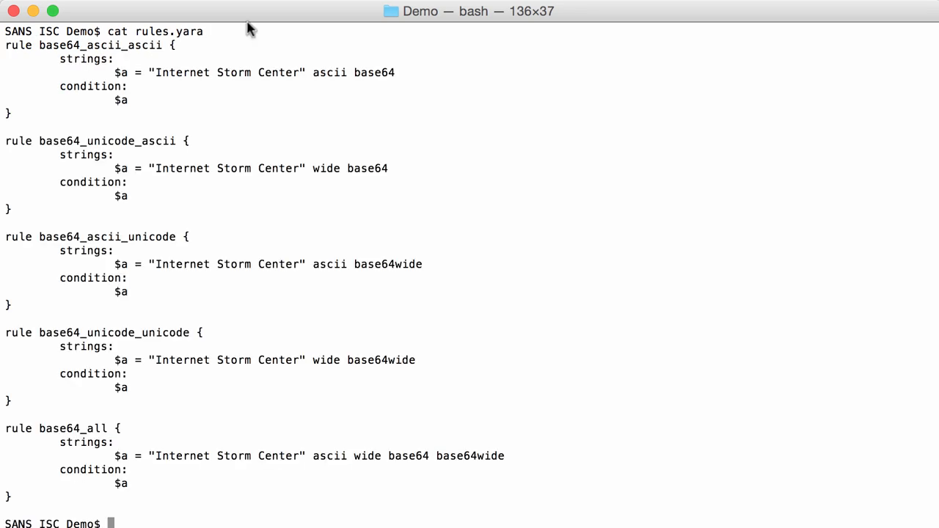
mouse_move(260, 71)
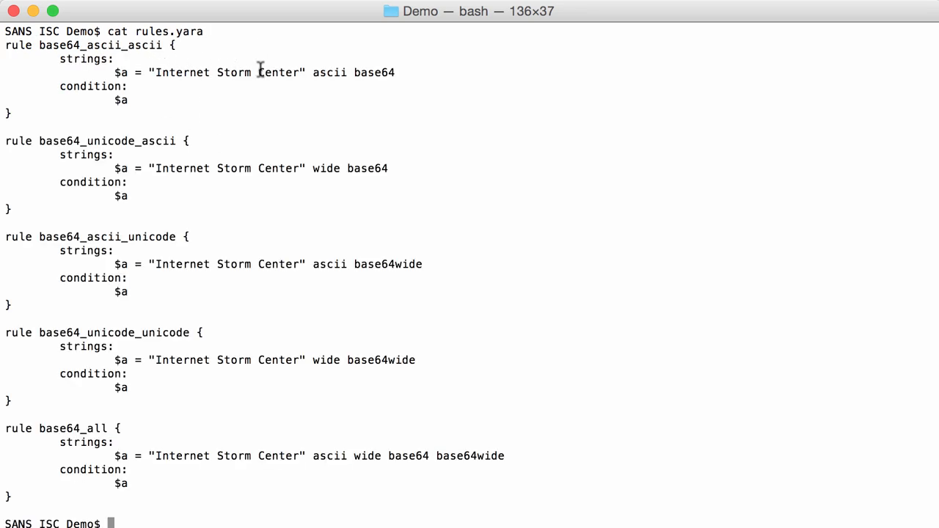
mouse_move(308, 144)
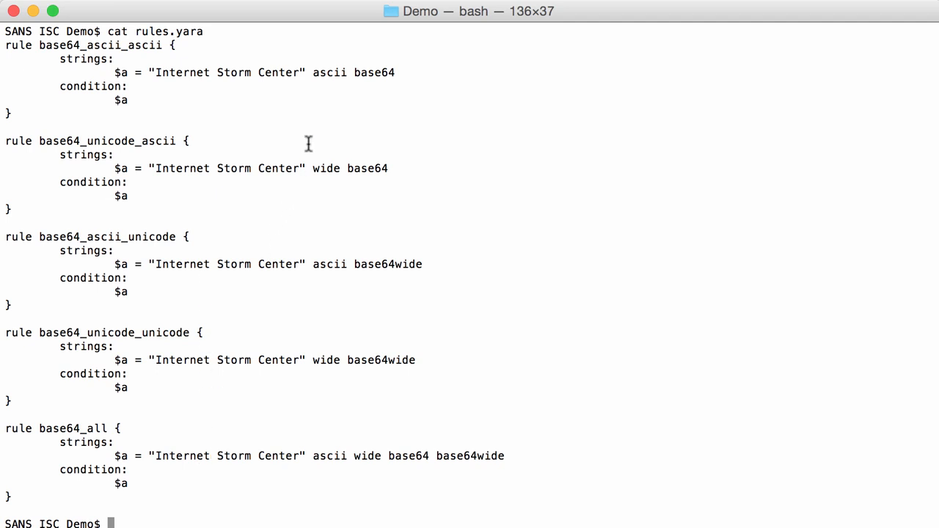
mouse_move(292, 94)
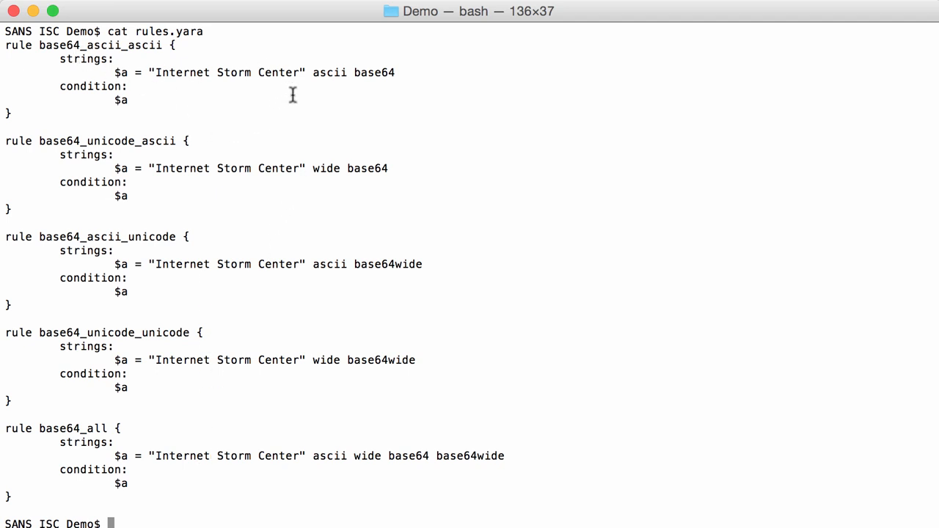
mouse_move(227, 76)
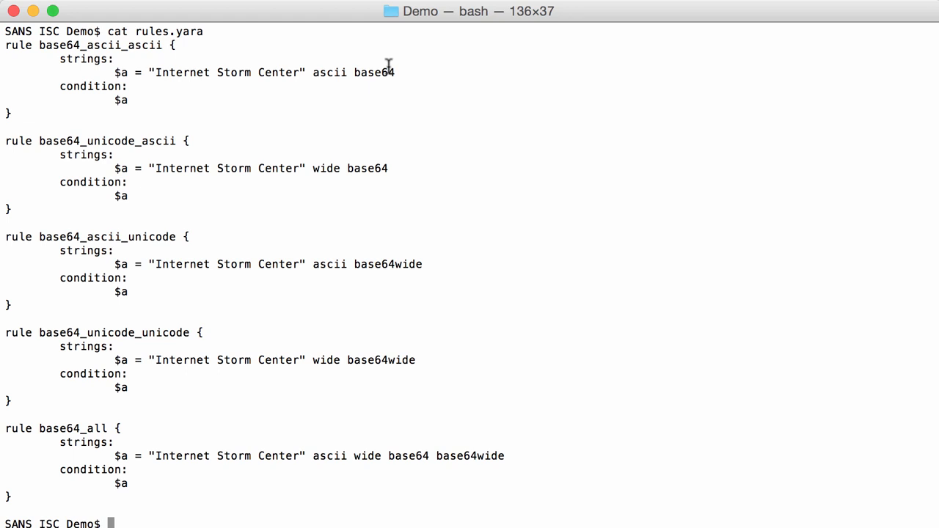
mouse_move(299, 175)
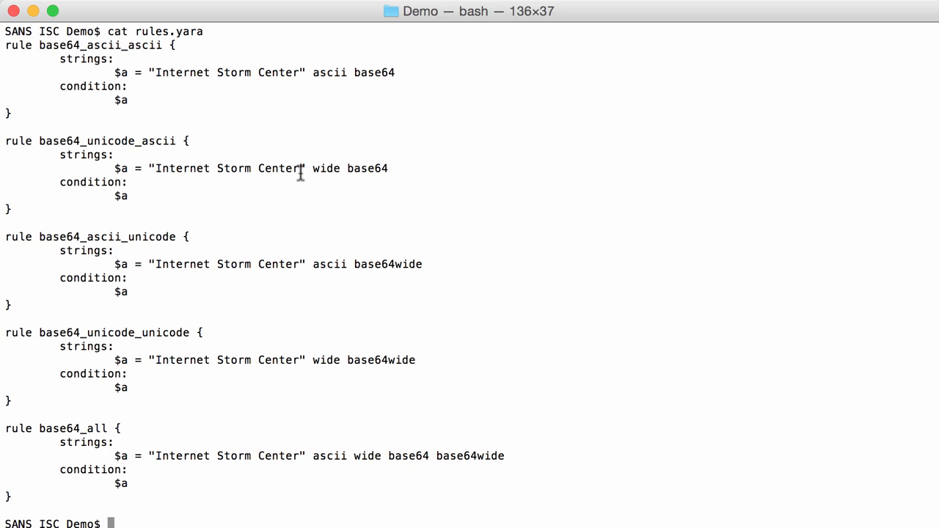
mouse_move(277, 178)
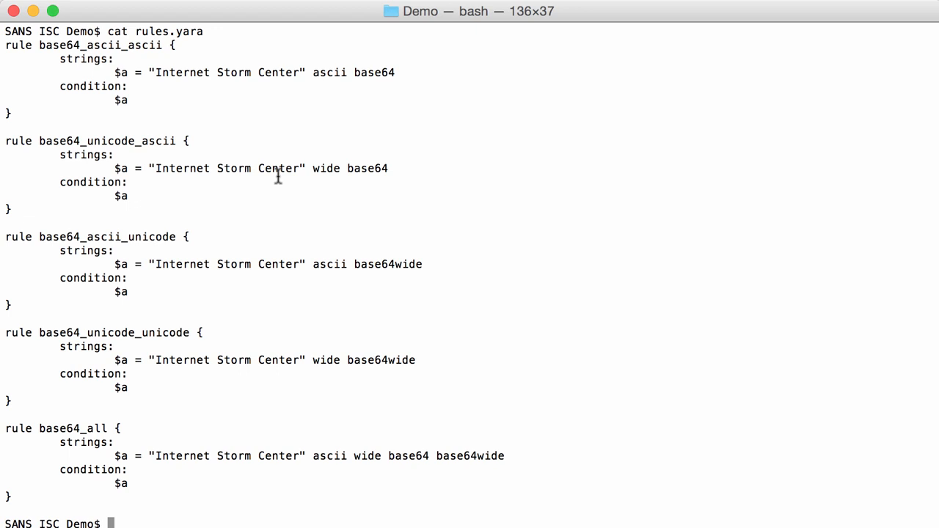
mouse_move(332, 160)
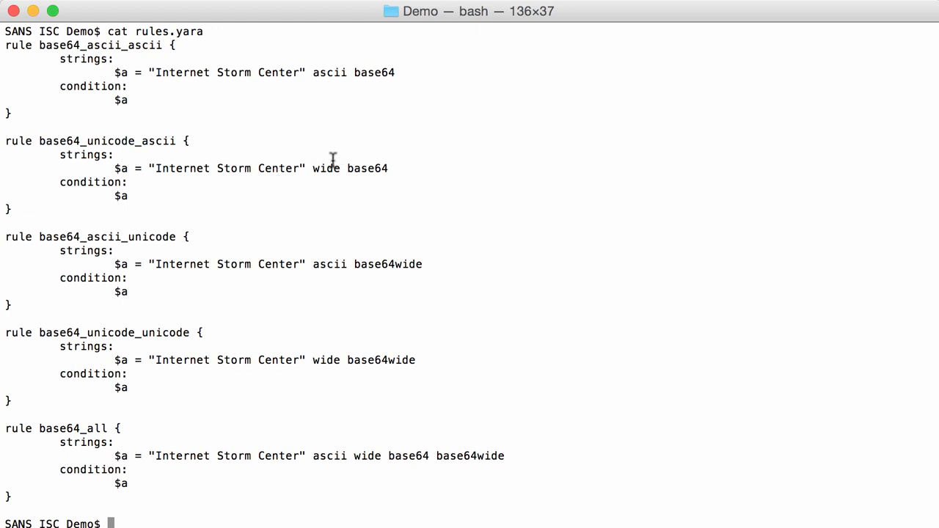
mouse_move(389, 170)
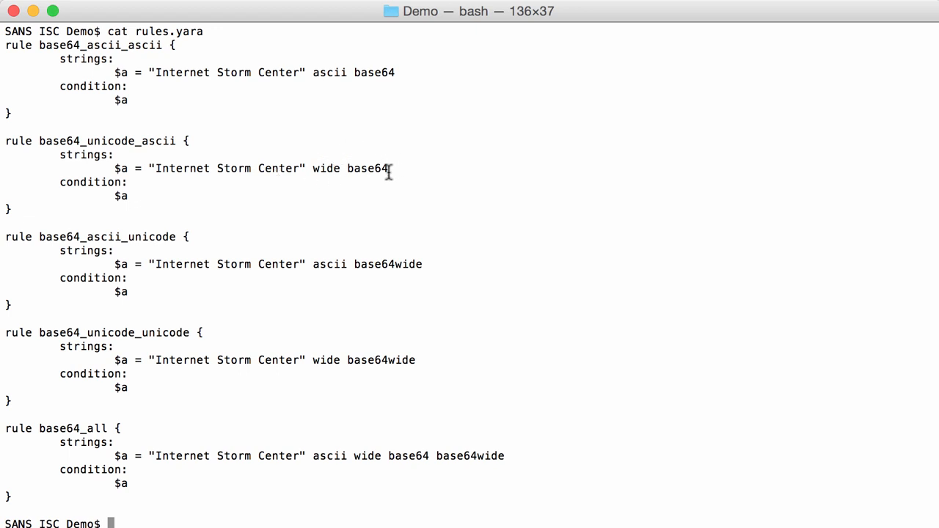
mouse_move(367, 168)
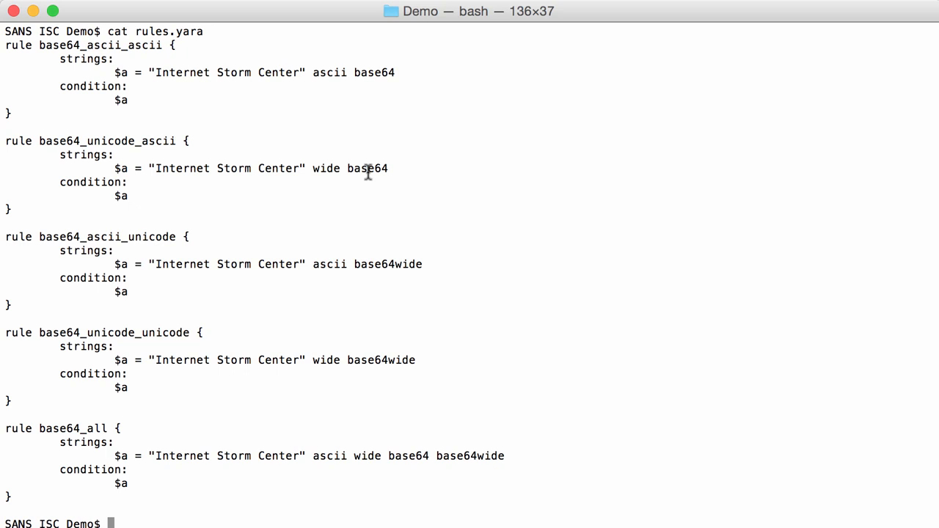
mouse_move(318, 256)
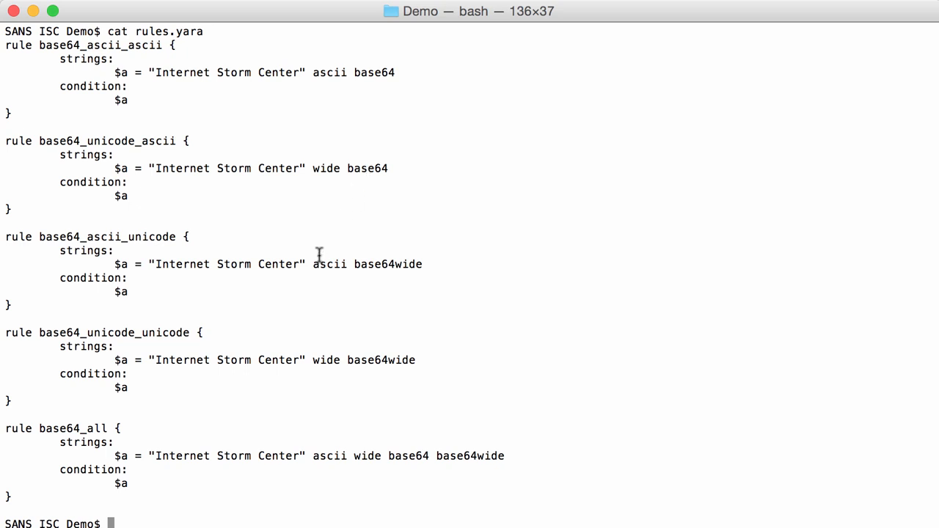
mouse_move(261, 270)
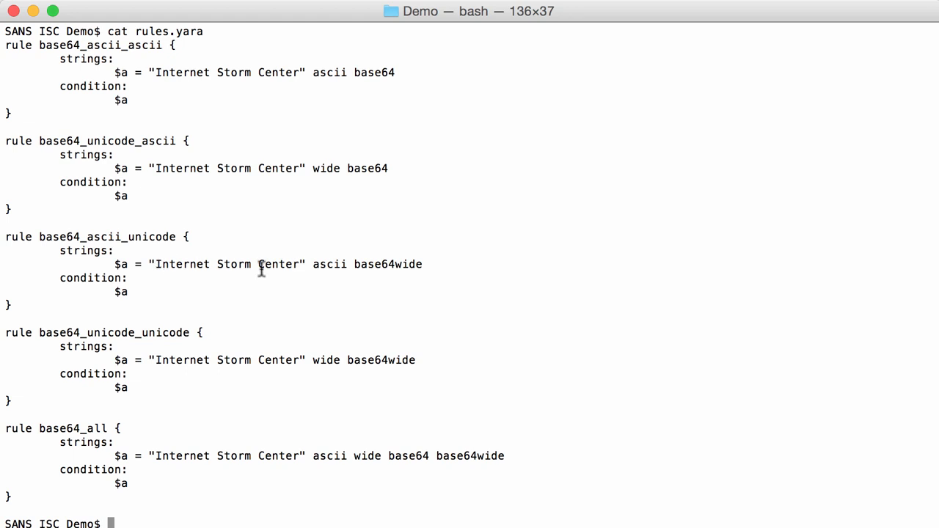
mouse_move(286, 269)
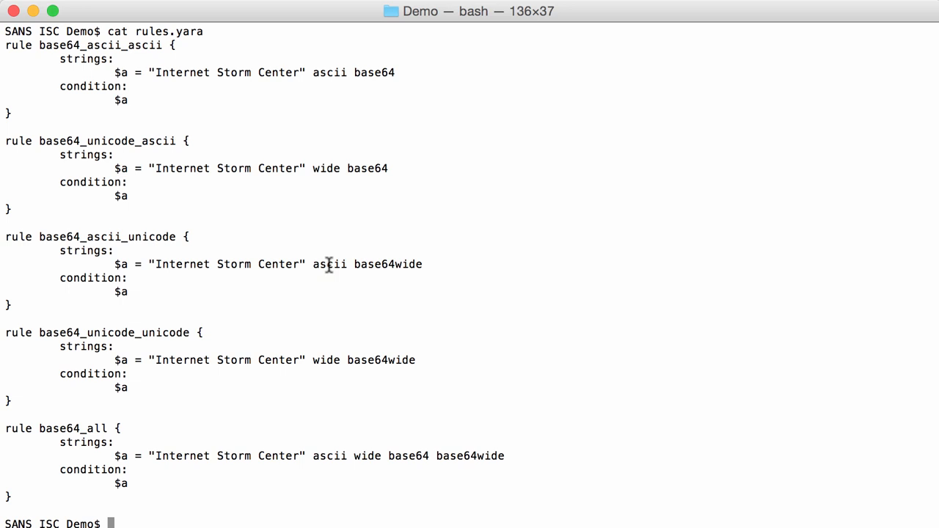
mouse_move(400, 269)
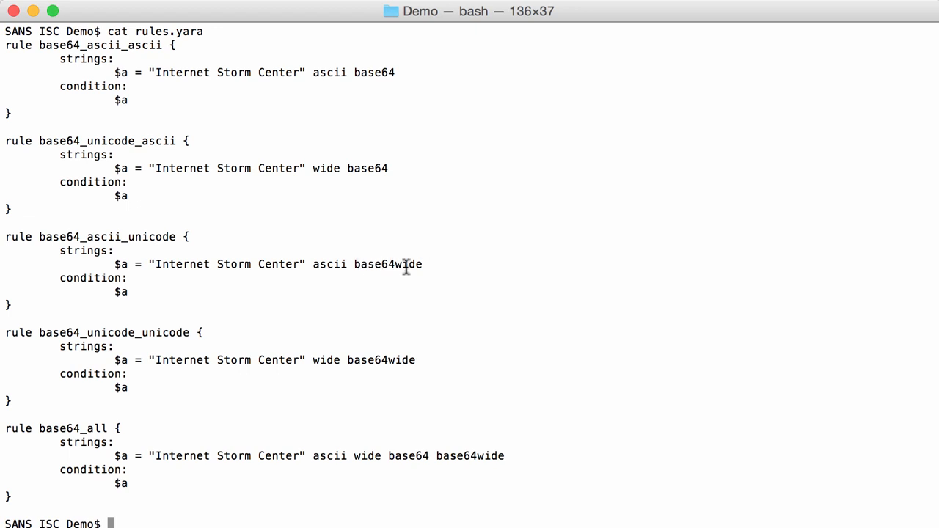
mouse_move(364, 286)
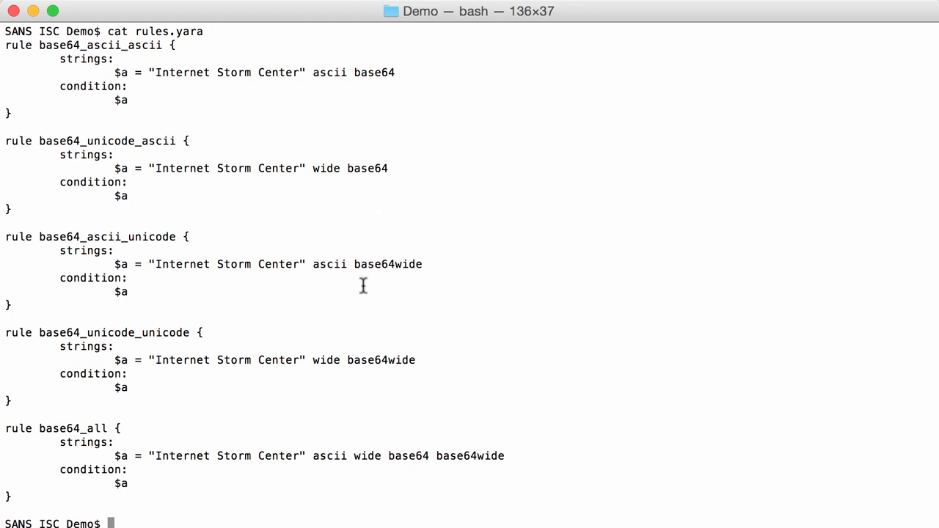
mouse_move(408, 264)
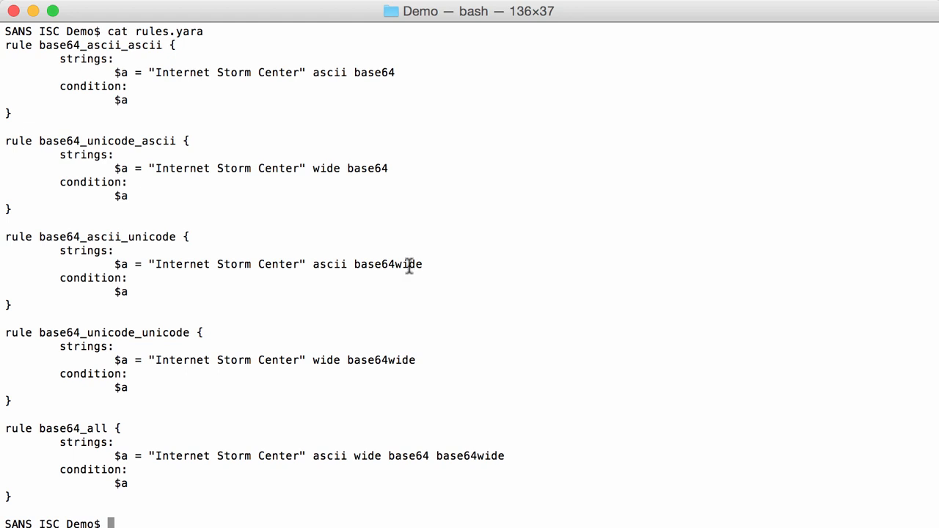
mouse_move(164, 373)
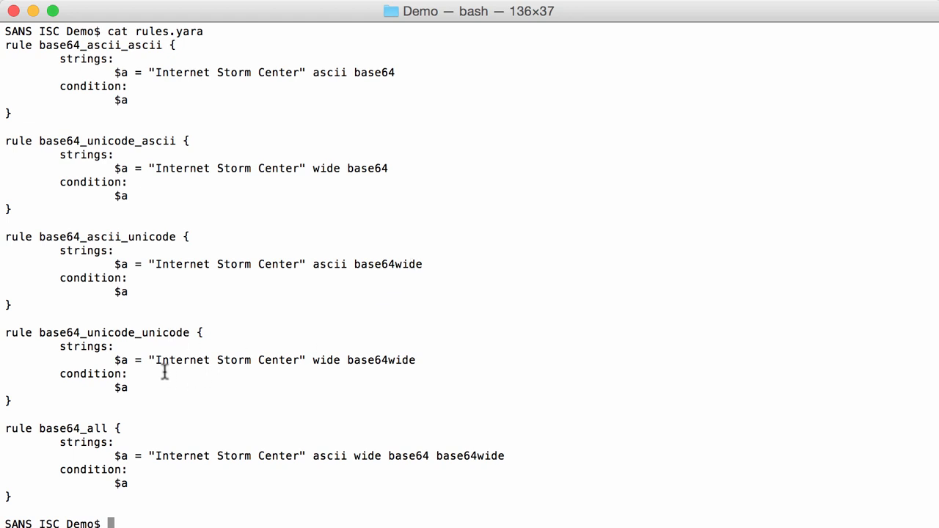
mouse_move(347, 366)
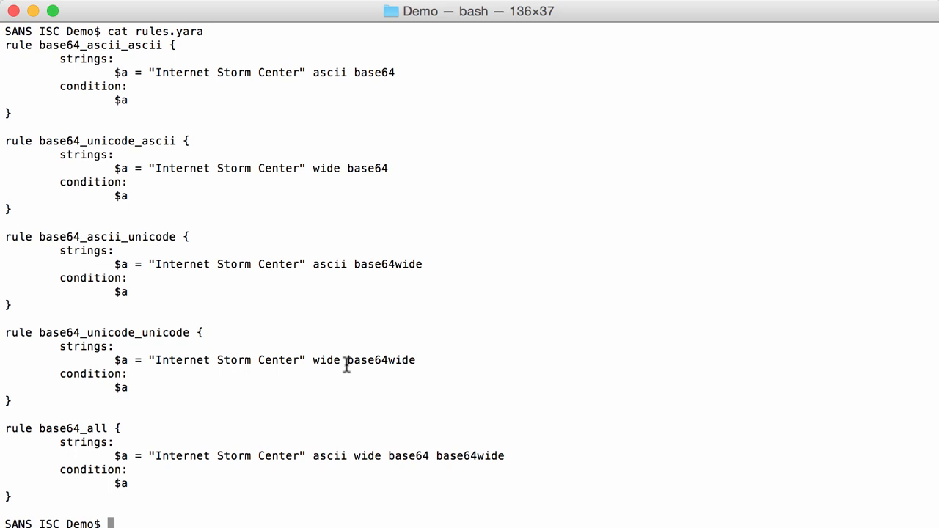
mouse_move(398, 360)
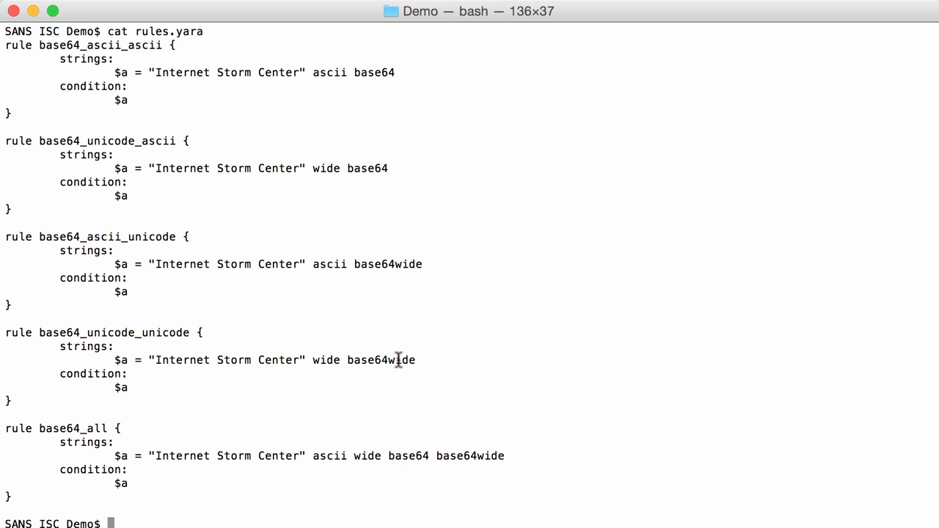
mouse_move(339, 360)
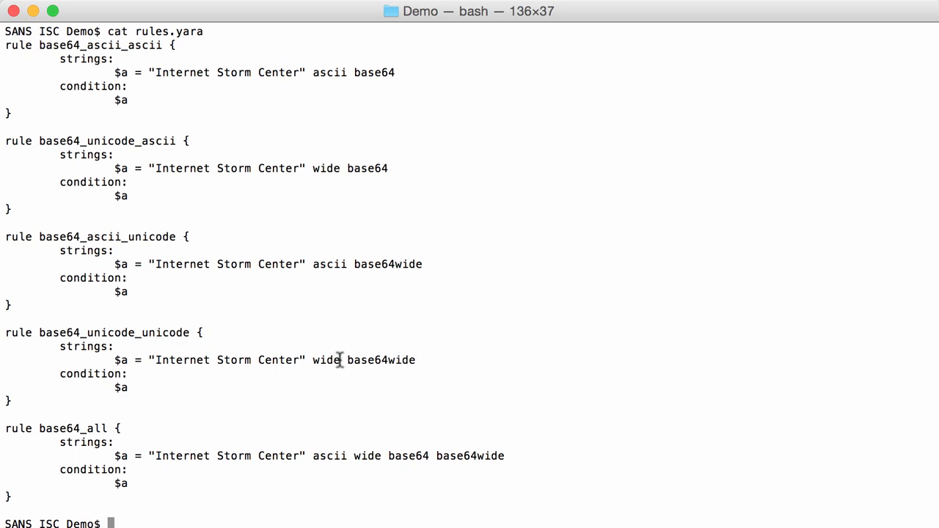
mouse_move(352, 360)
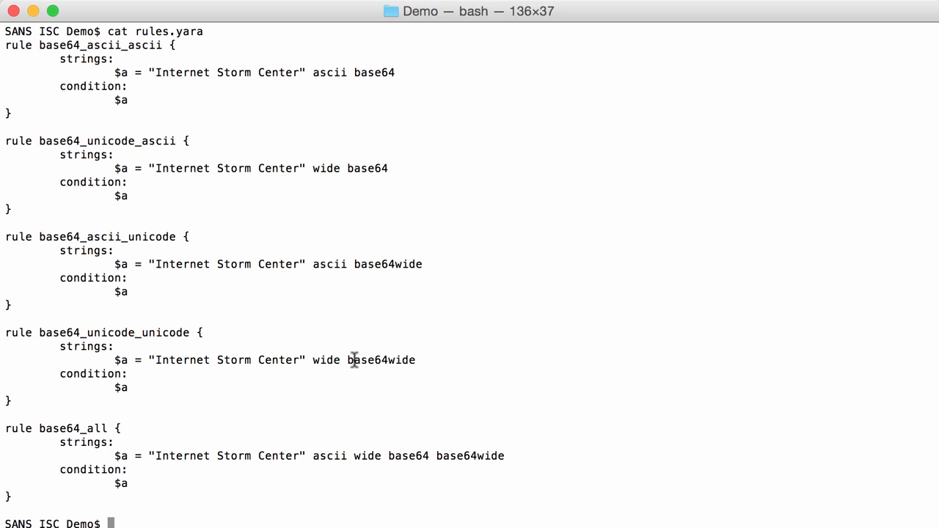
mouse_move(67, 422)
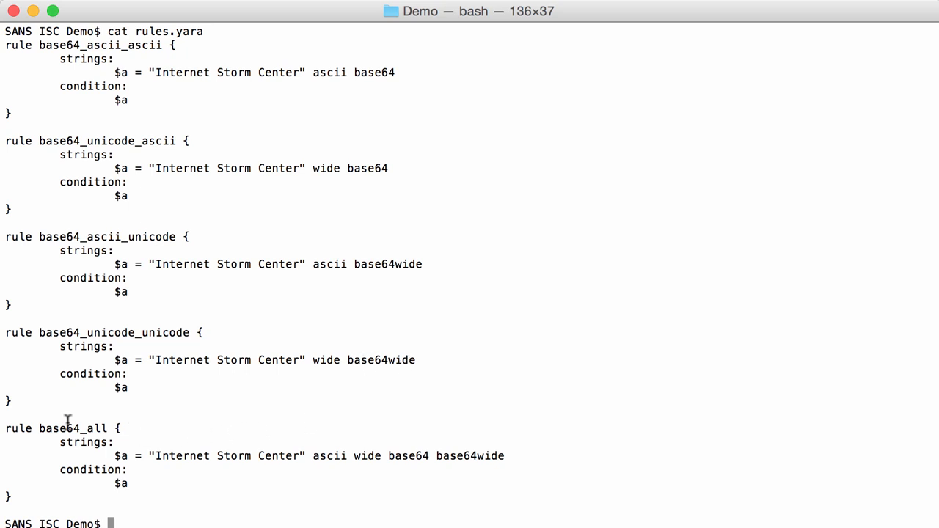
mouse_move(355, 477)
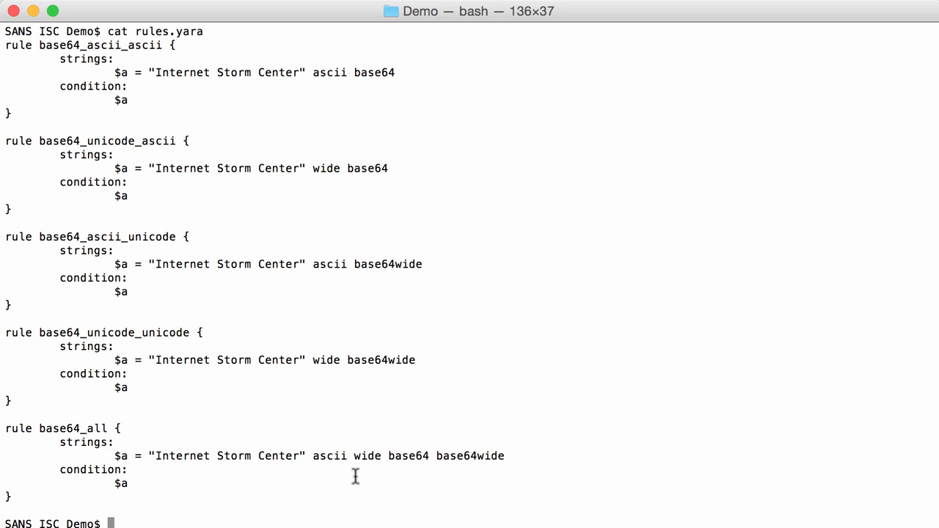
mouse_move(335, 455)
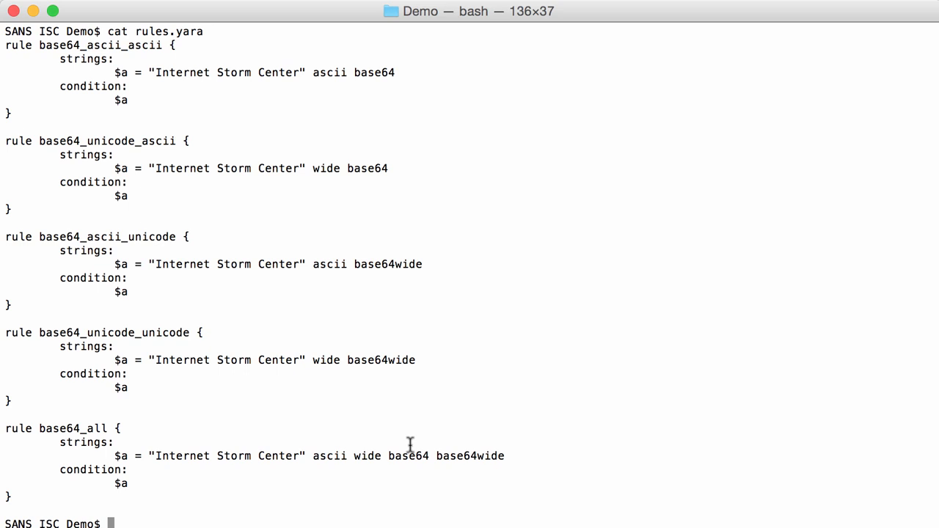
mouse_move(487, 453)
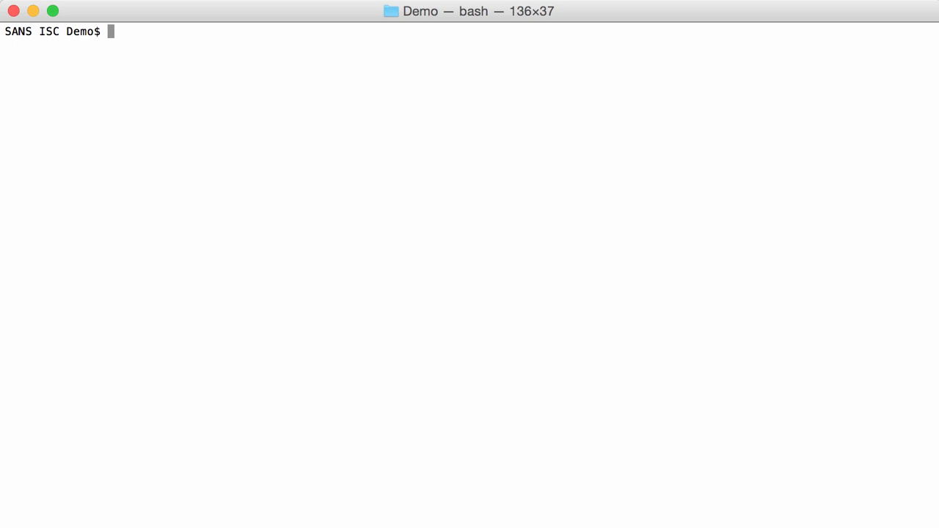
- Prepare ./yara rules.yara . to scan the current folder, without running it
type("./")
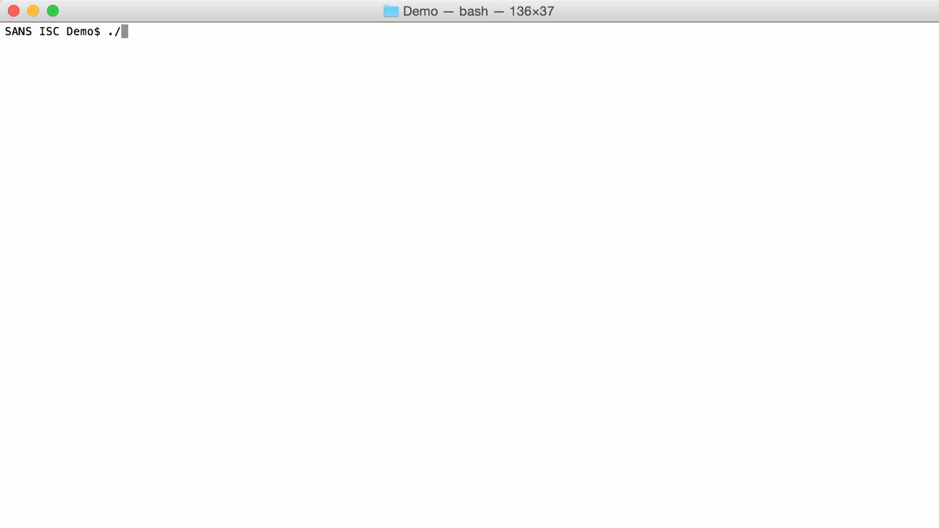
type("yara")
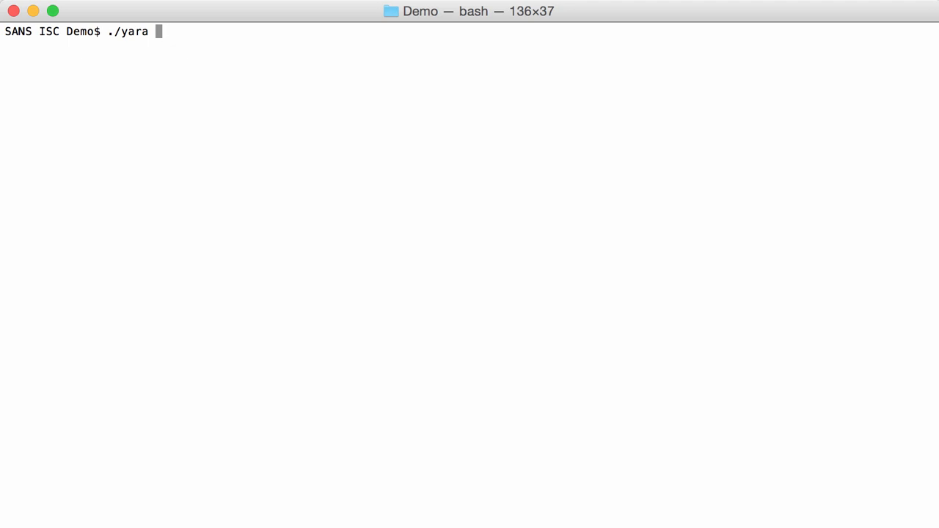
type("rules.yara .")
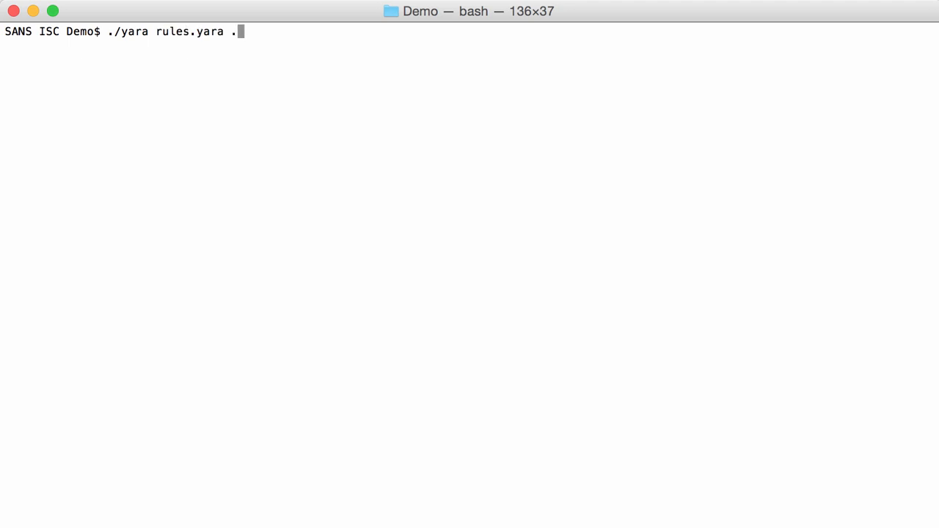
- Scan the current folder with rules.yara, listing matches per test file, and begin cat ascii-
key("Return")
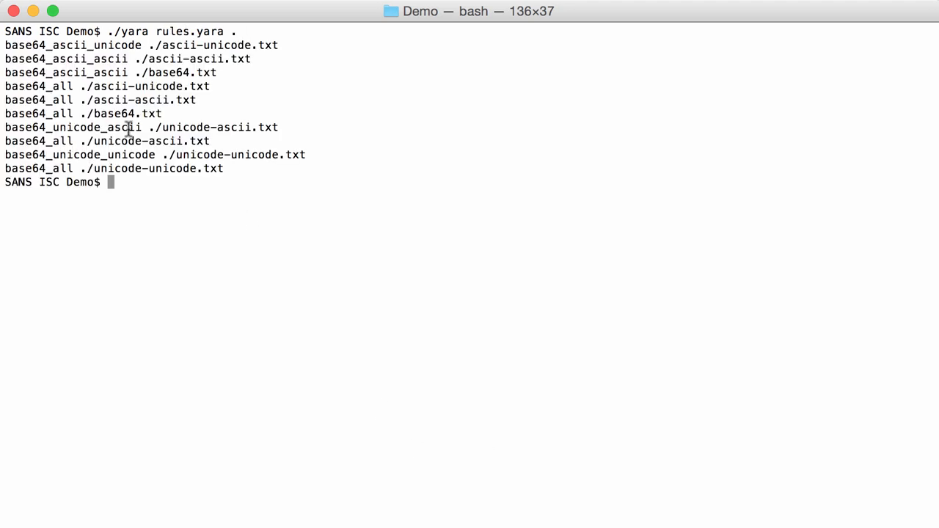
mouse_move(100, 58)
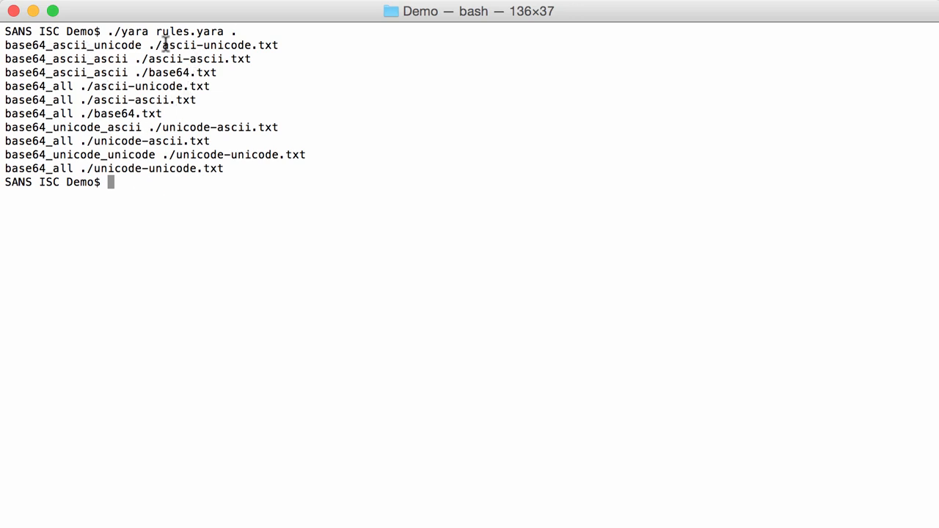
mouse_move(299, 217)
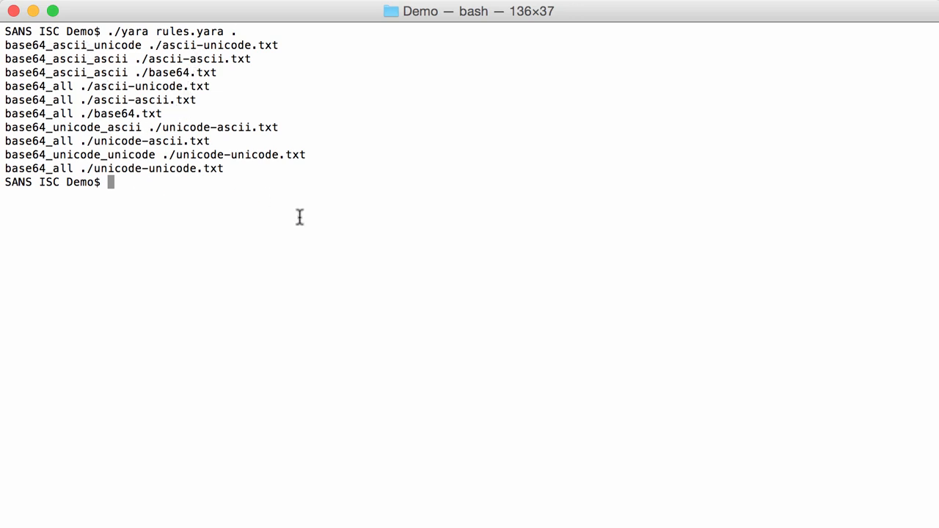
type("cat")
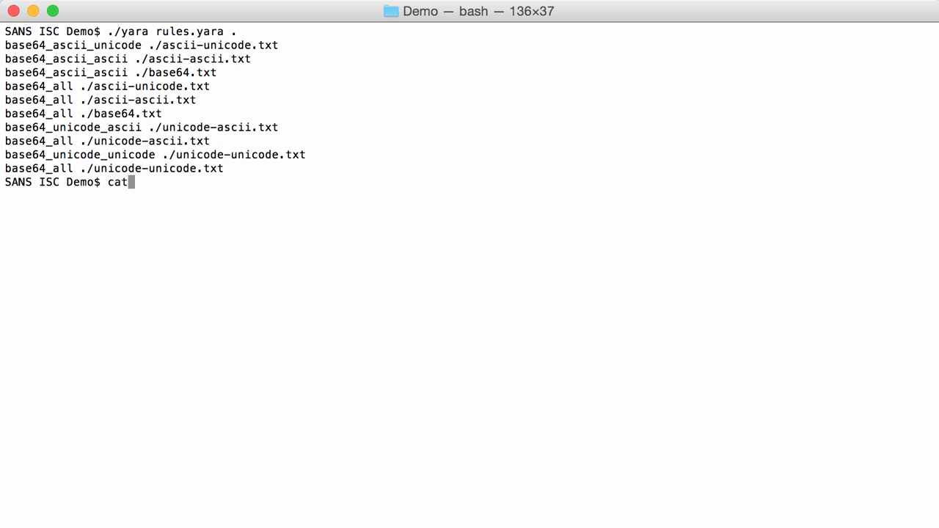
type("ascii-")
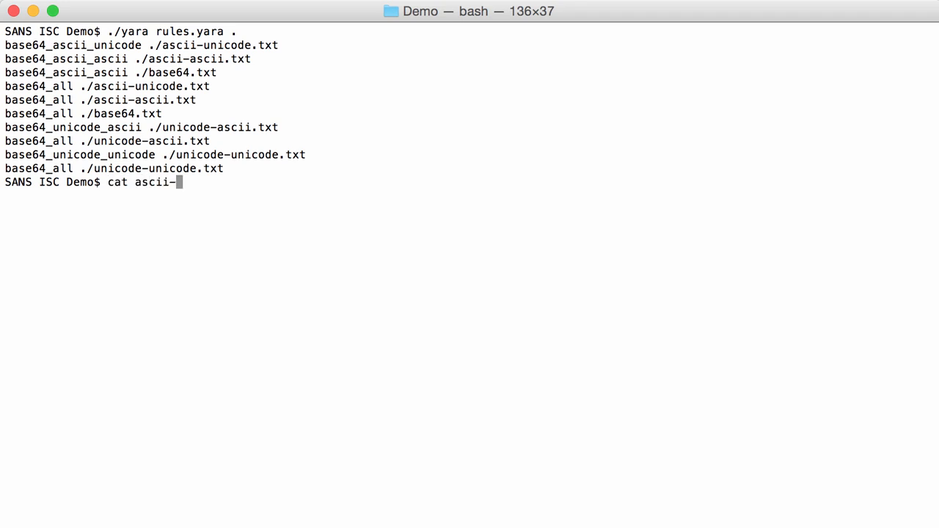
- Print ascii-ascii.txt, then hex-dump it with ./cut-bytes.py -a : after correcting the command errors
key("Return")
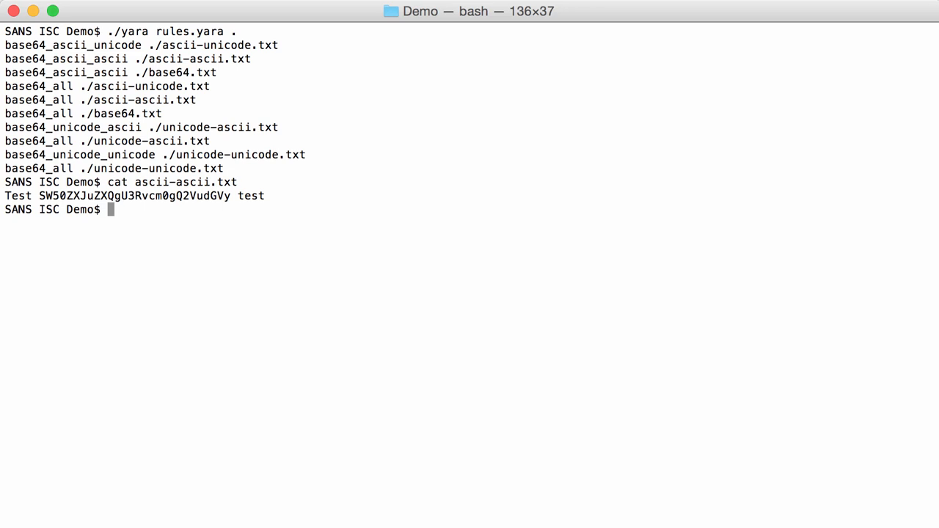
type("cut-by")
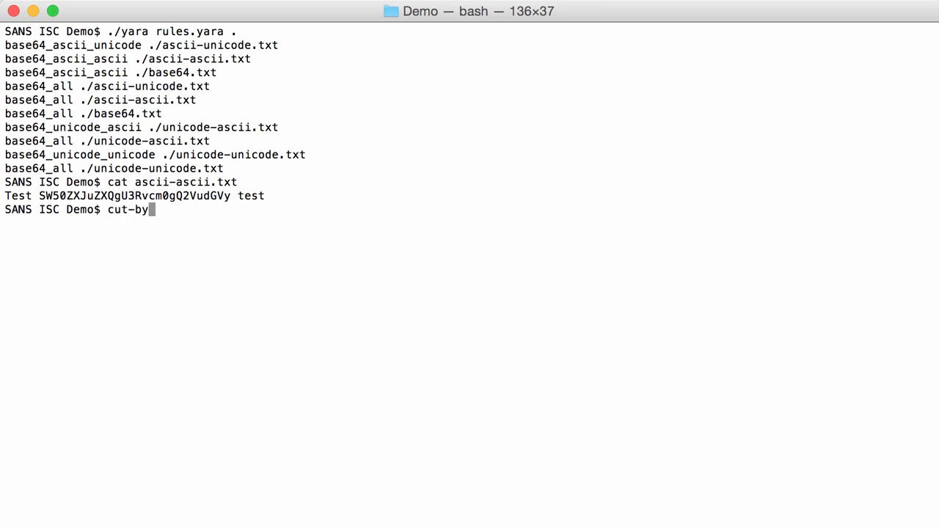
type("tes.py")
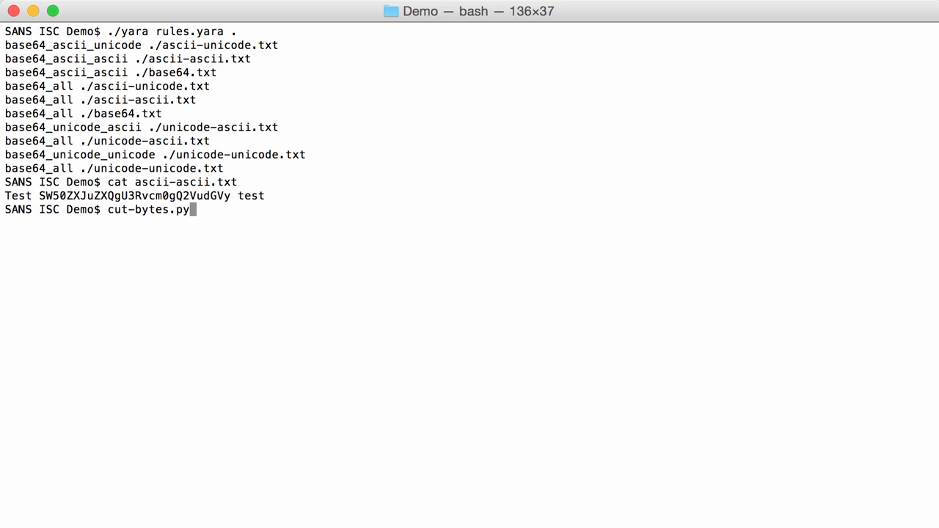
type("-")
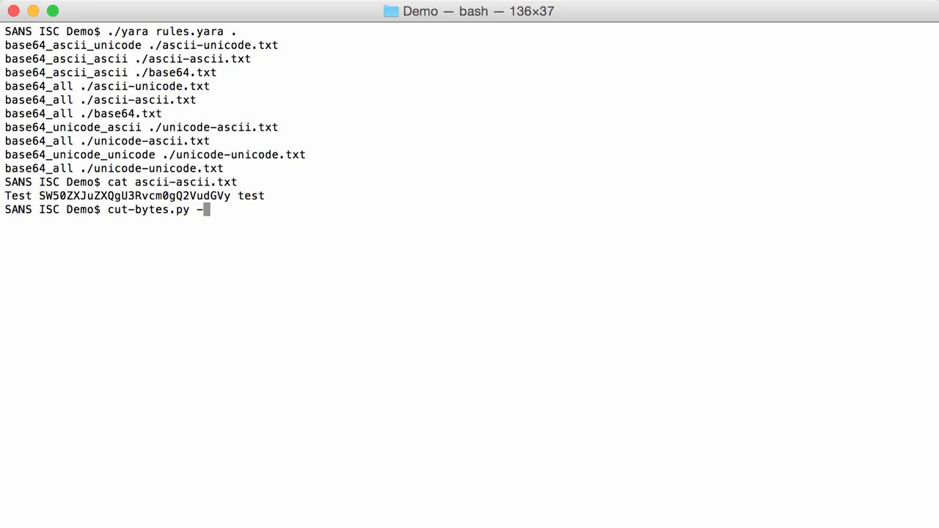
type("a a")
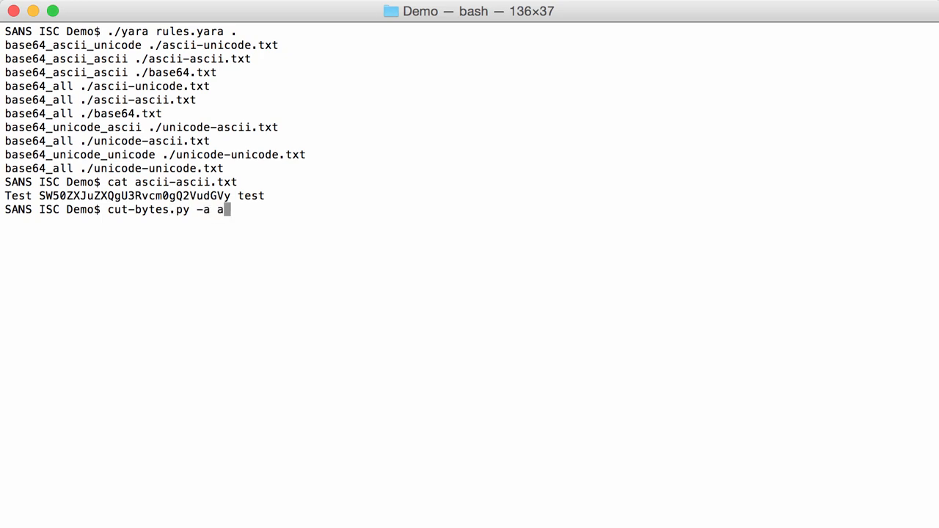
key("Return")
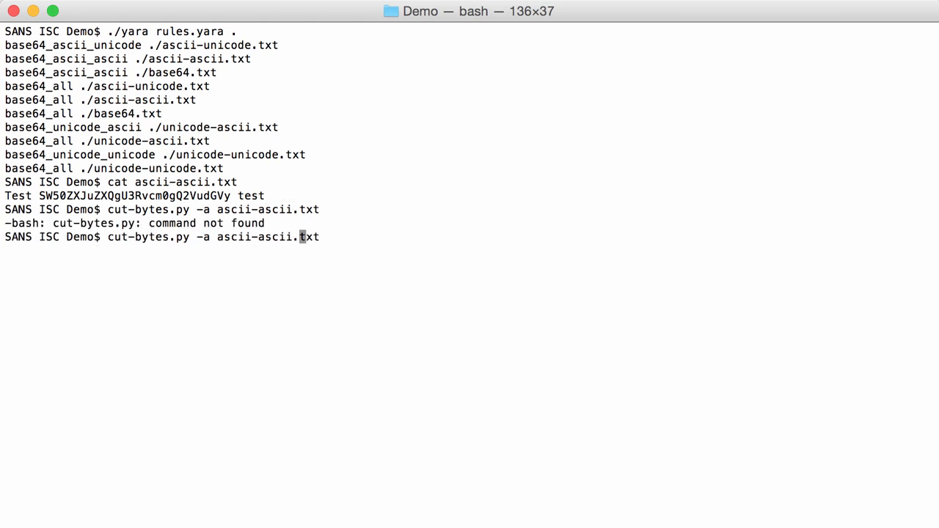
key("Return")
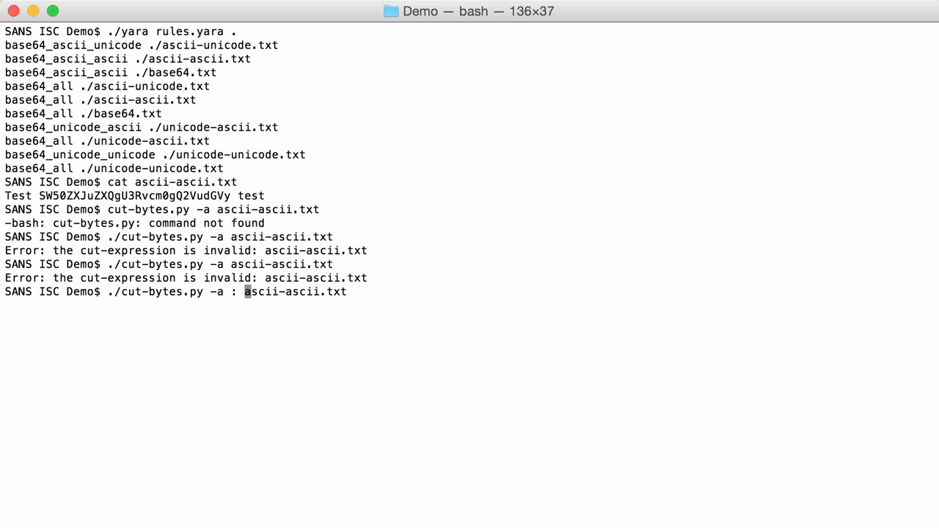
key("Return")
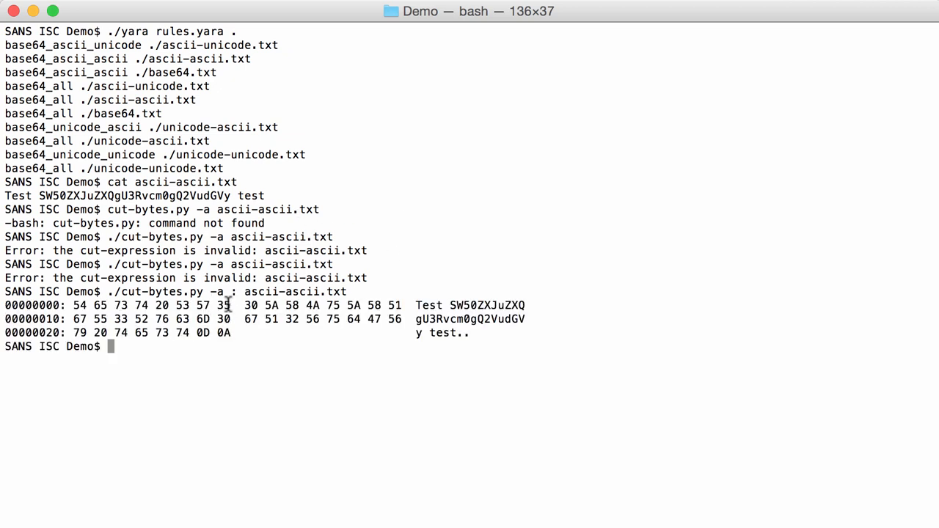
mouse_move(458, 326)
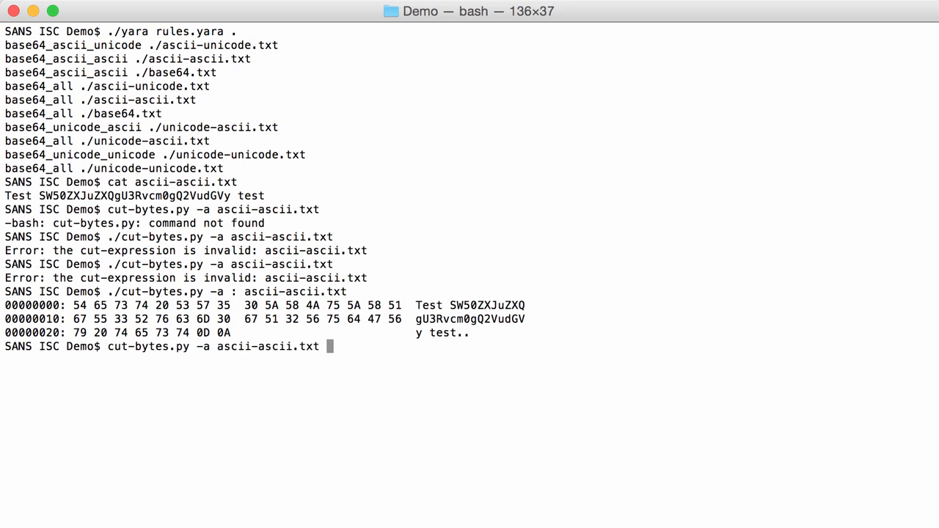
type("cat ascii-ascii.txt")
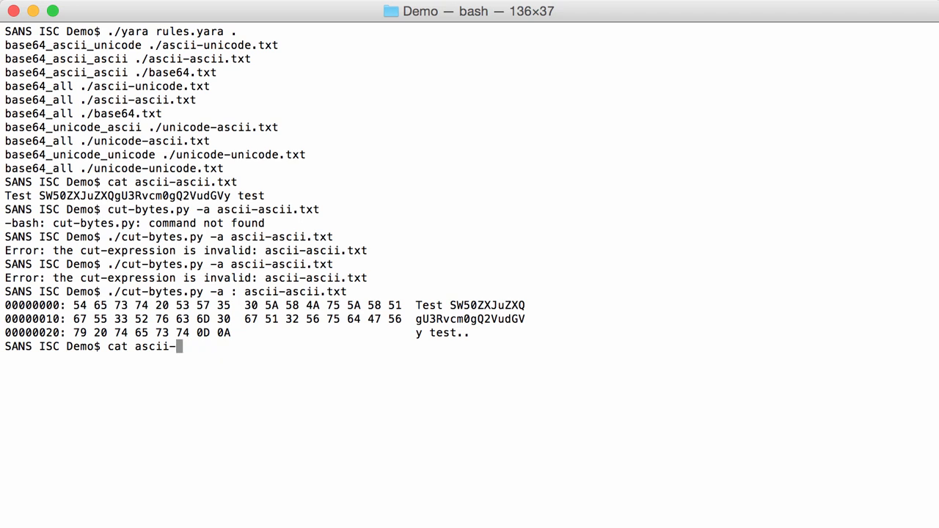
- Print ascii-unicode.txt and hex-dump it, showing the FF FE start and zero bytes between letters
key("Return")
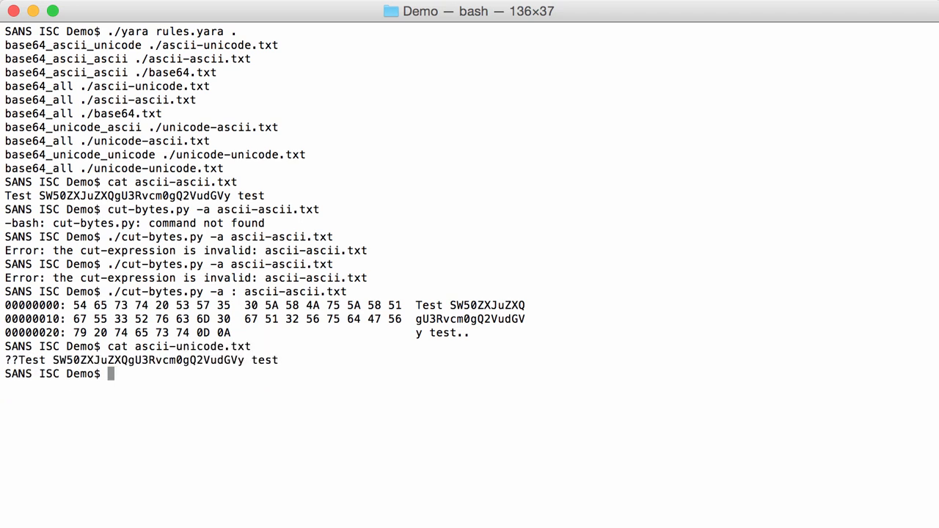
type("cat ascii-unicode.txt")
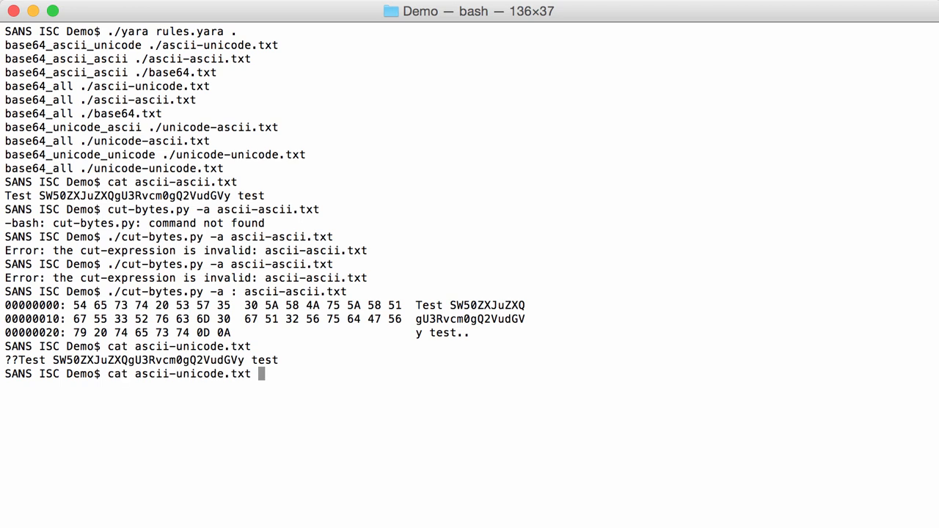
type("./cut-bytes.py -a : ascii-a")
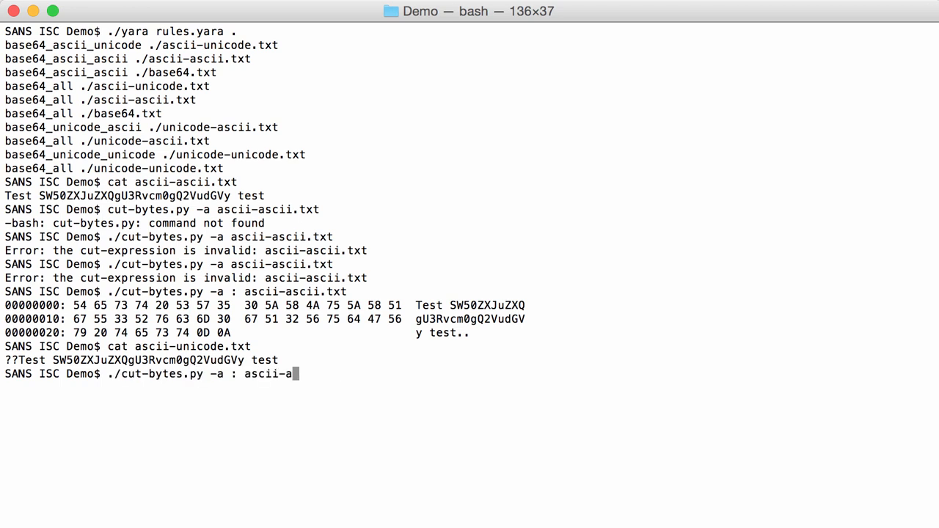
type("unicode.txt")
key("Return")
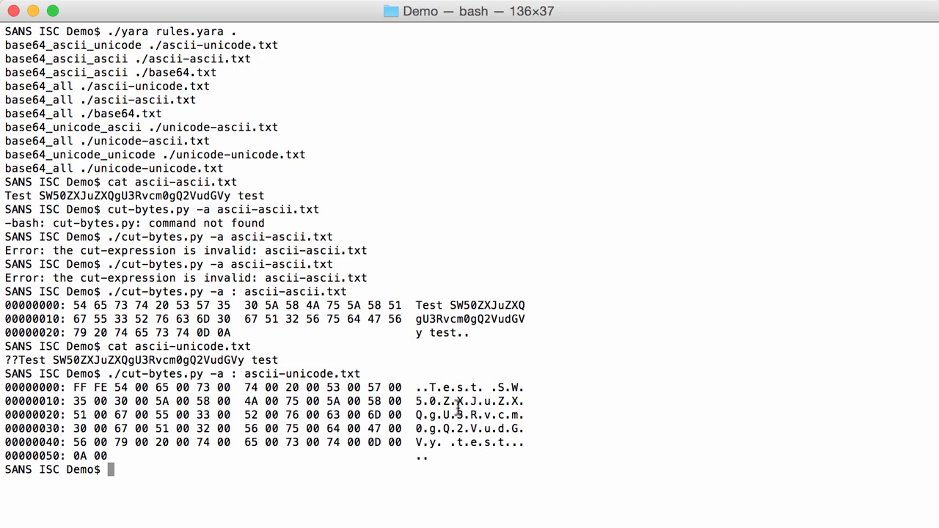
mouse_move(475, 476)
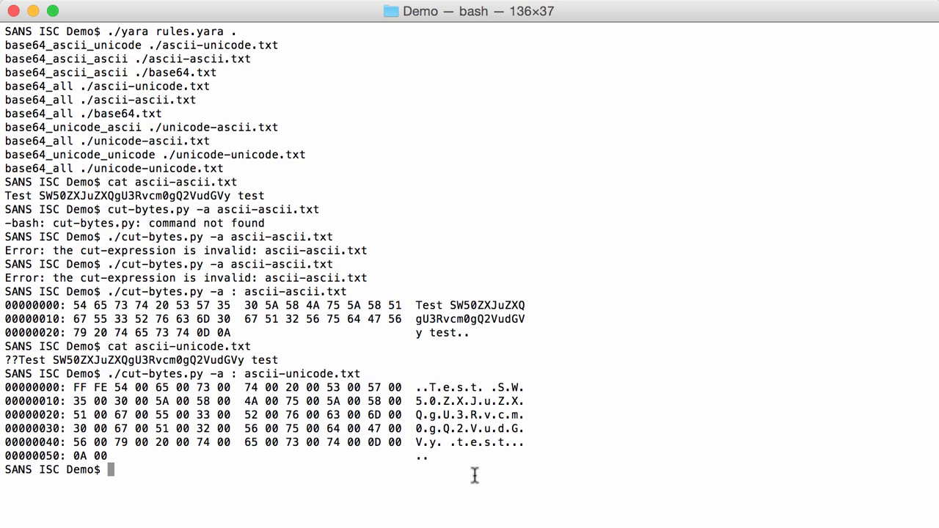
type("clear")
type("cat")
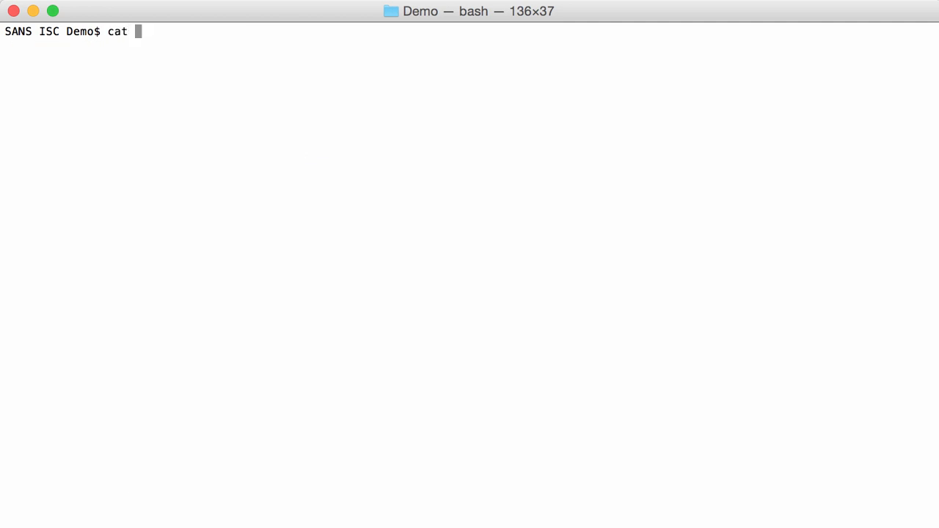
- Print unicode-ascii.txt, a longer base64 string between Test and test
type("unicode-")
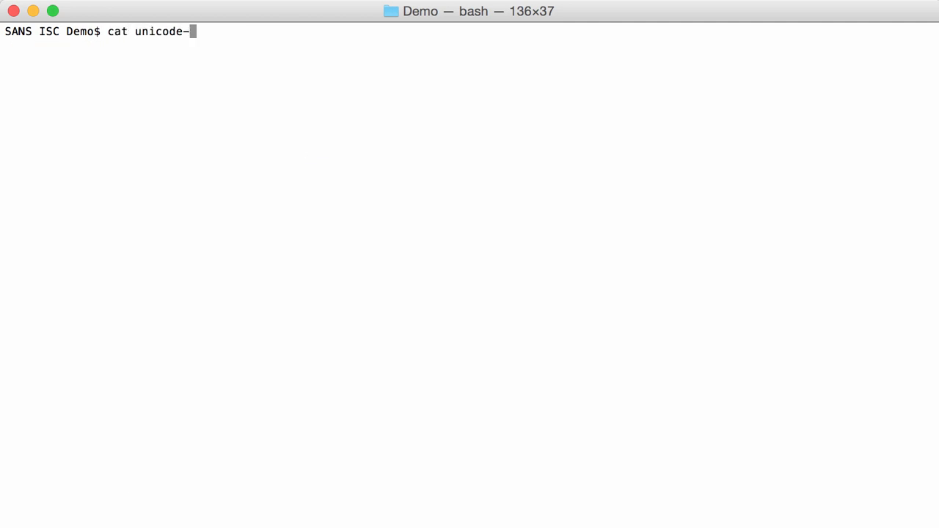
type("ascii.txt")
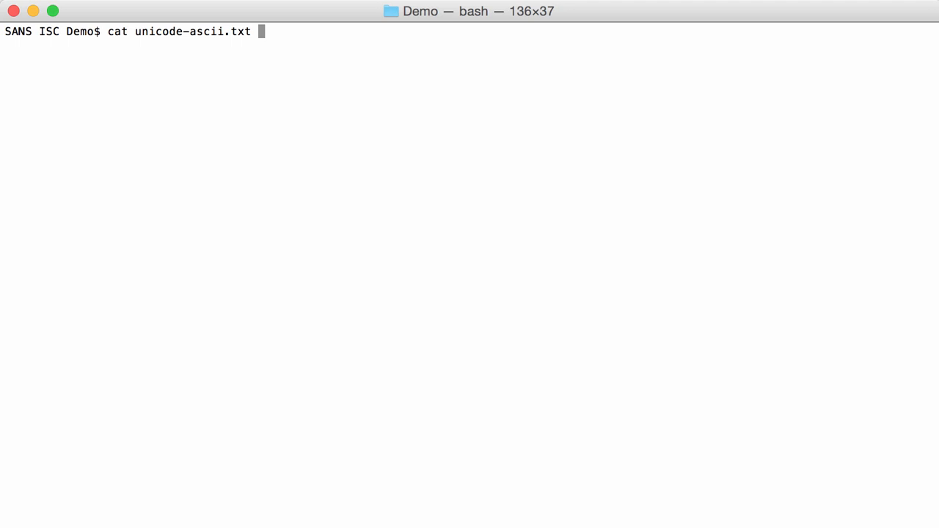
key("Return")
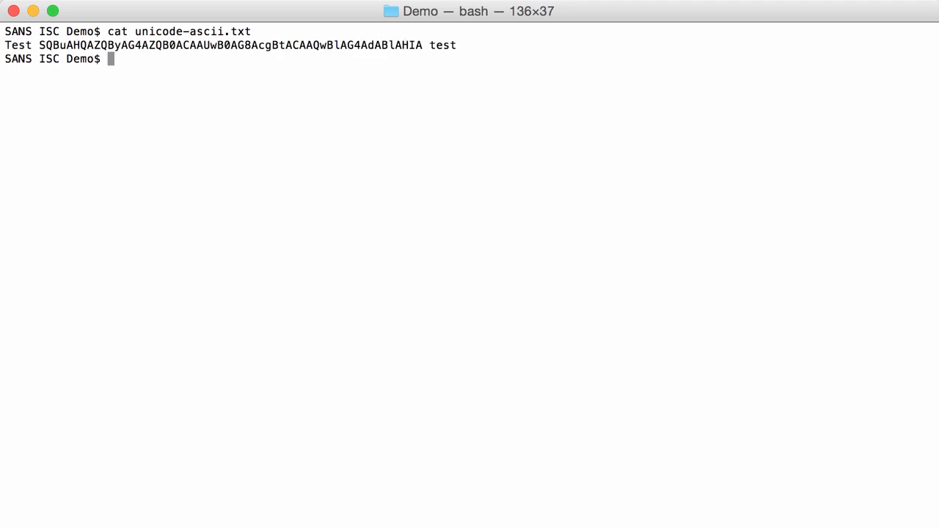
mouse_move(250, 56)
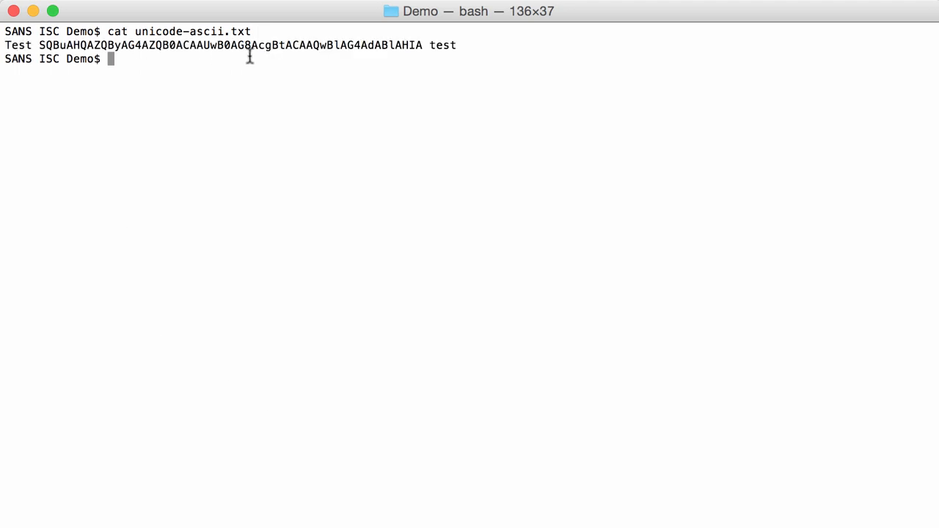
mouse_move(76, 43)
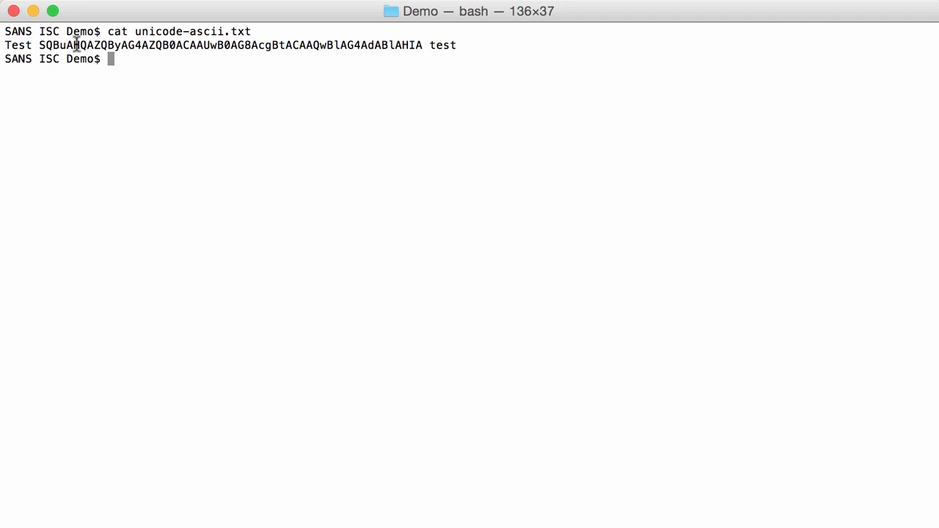
mouse_move(179, 44)
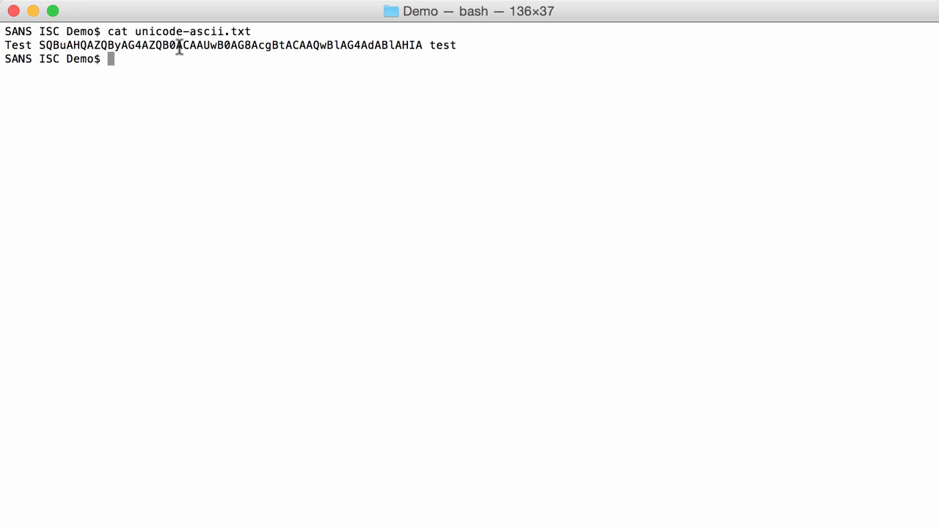
mouse_move(217, 70)
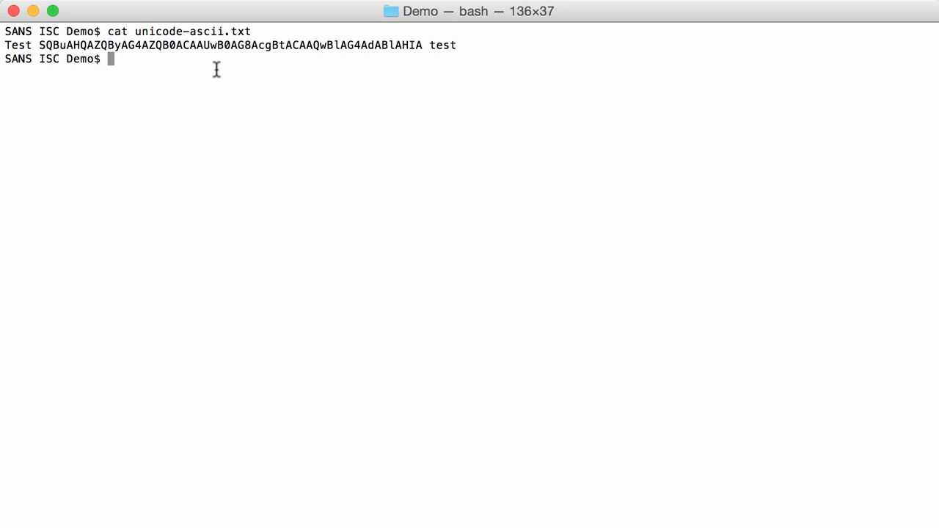
type("c")
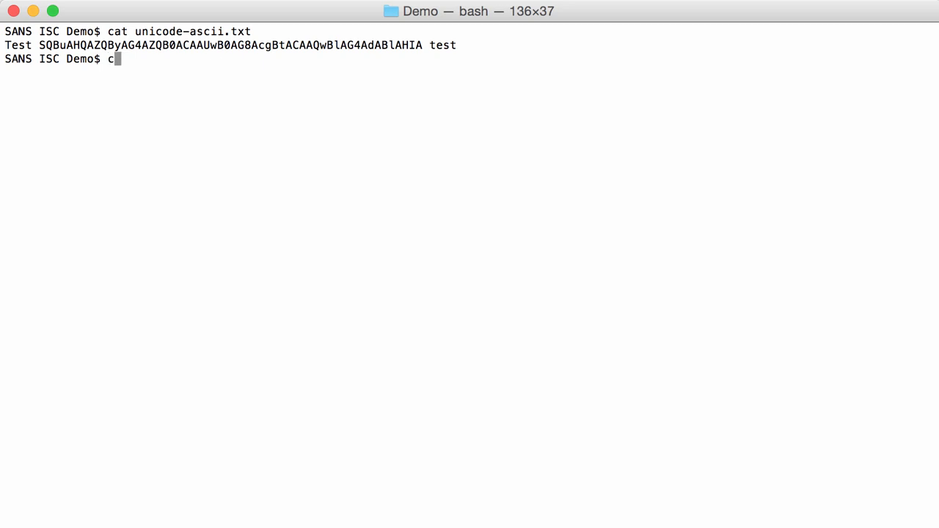
- Run ./cut-bytes.py -a on unicode-ascii.txt to dump it as single-byte ASCII hex, then start a cat command
type("./cut-bytes.py :")
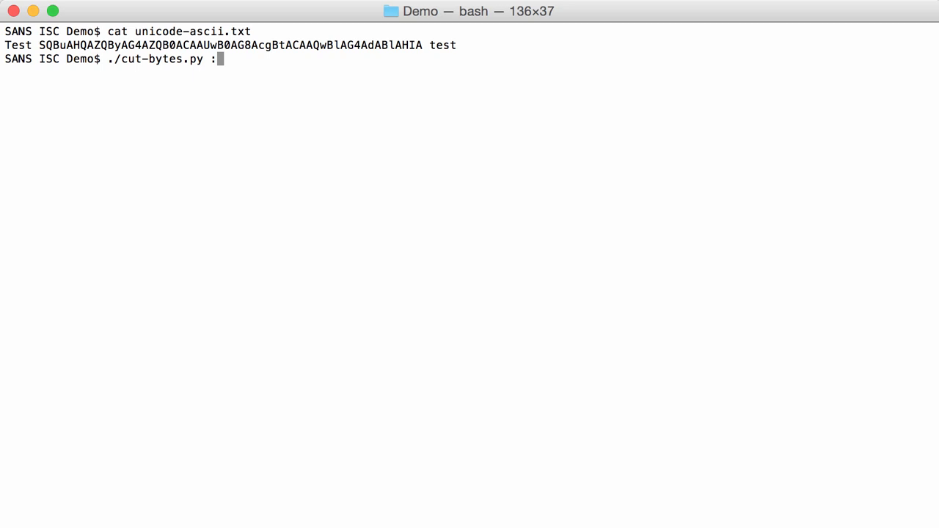
type("-a")
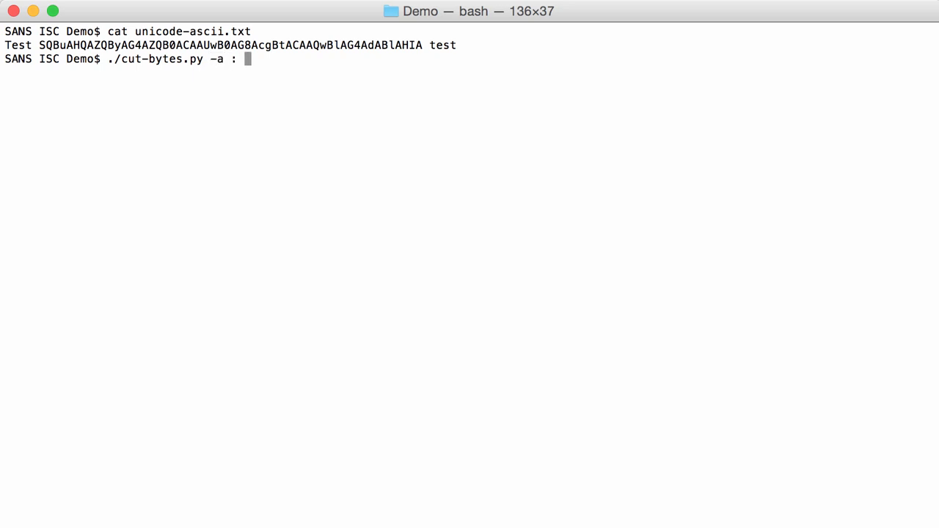
type("unicode-ascii.txt")
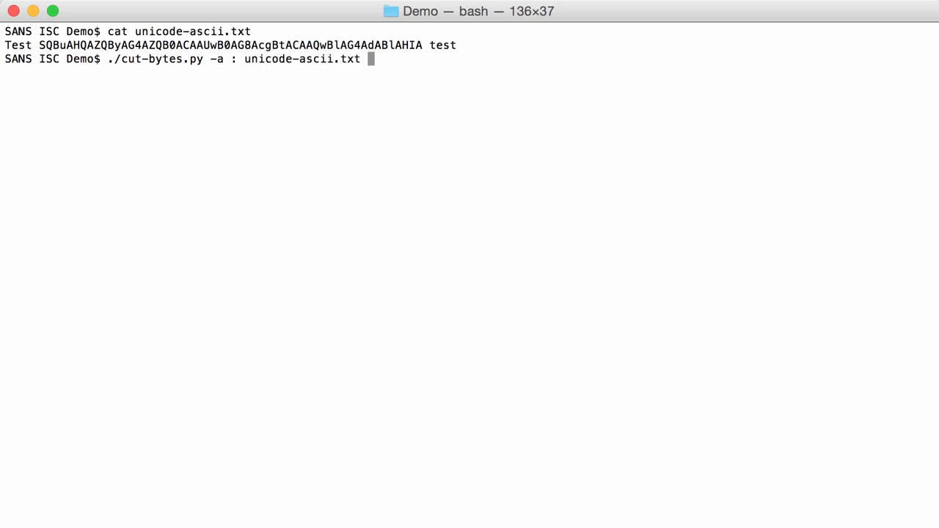
key("Return")
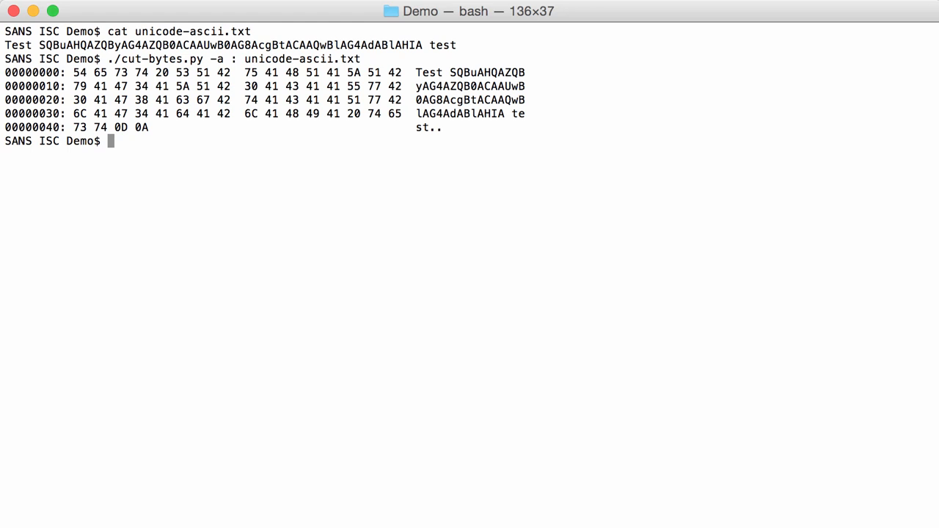
type("cat")
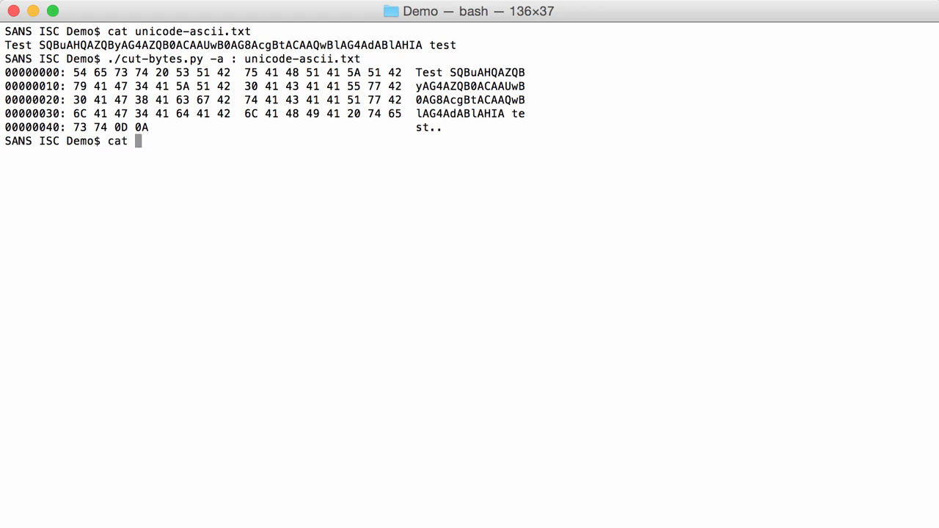
- Print unicode-unicode.txt with cat and dump its hex with cut-bytes.py, revealing FF FE and zero bytes
type("unicode-unicode.txt")
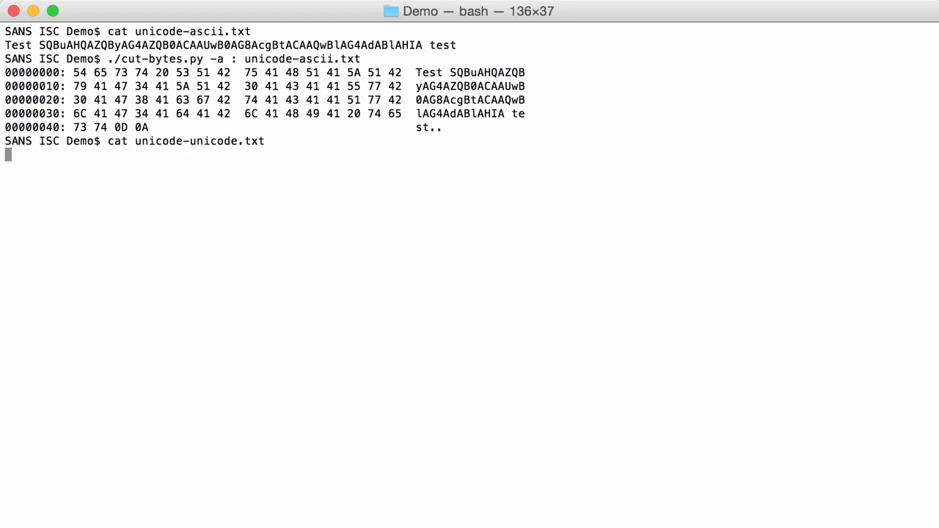
key("Return")
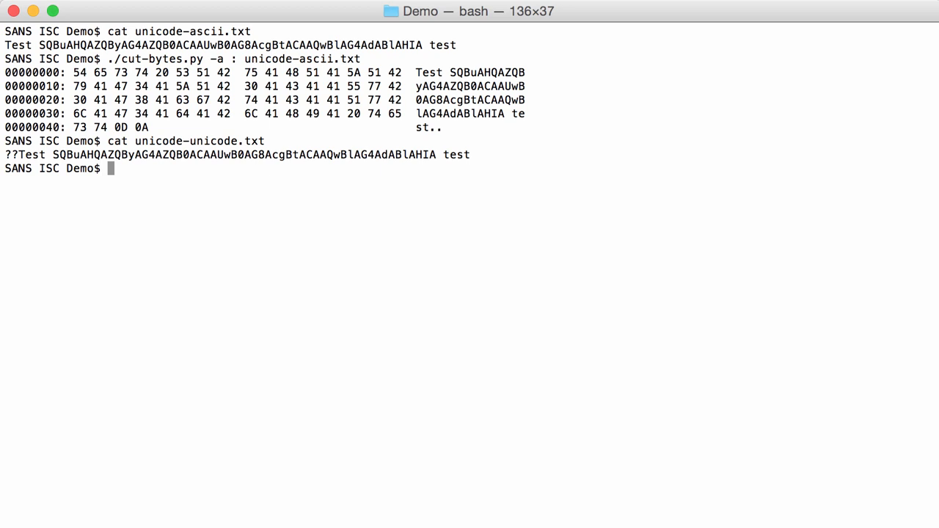
type("./cut-bytes.py -a : unicode-asci")
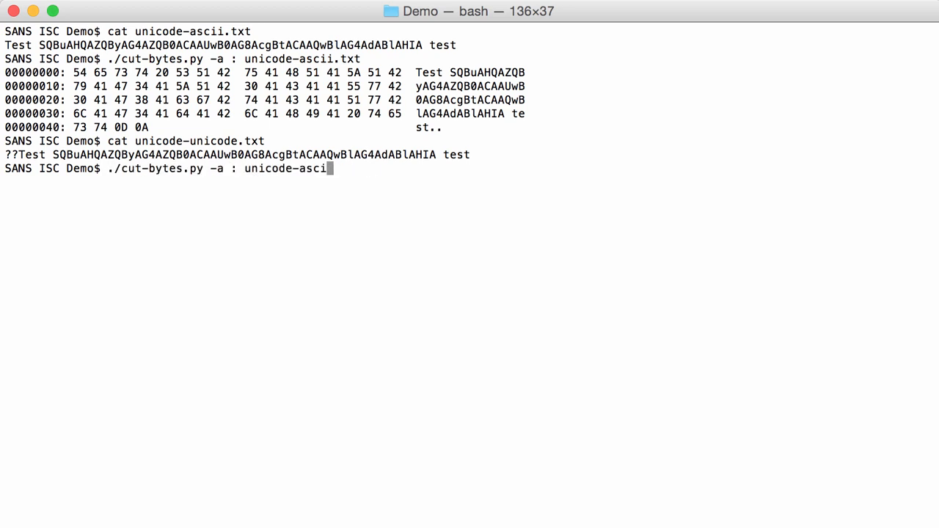
key("Return")
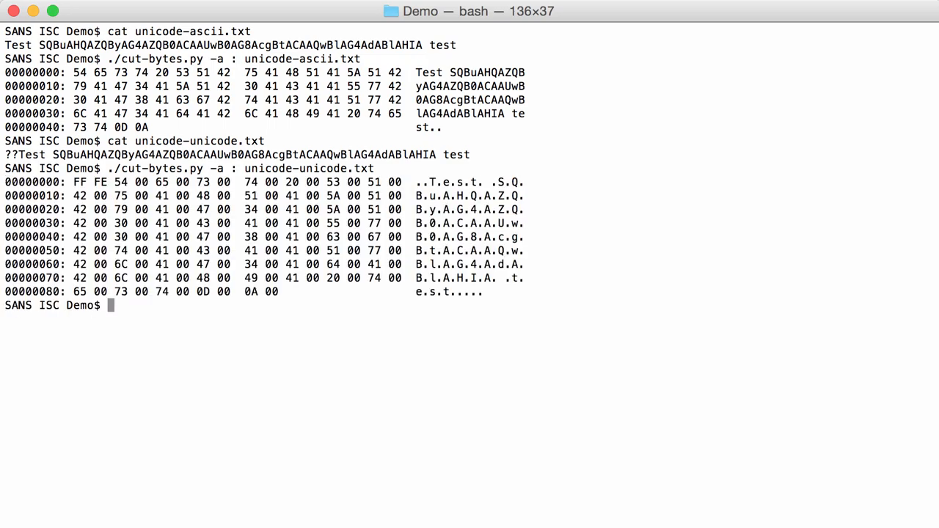